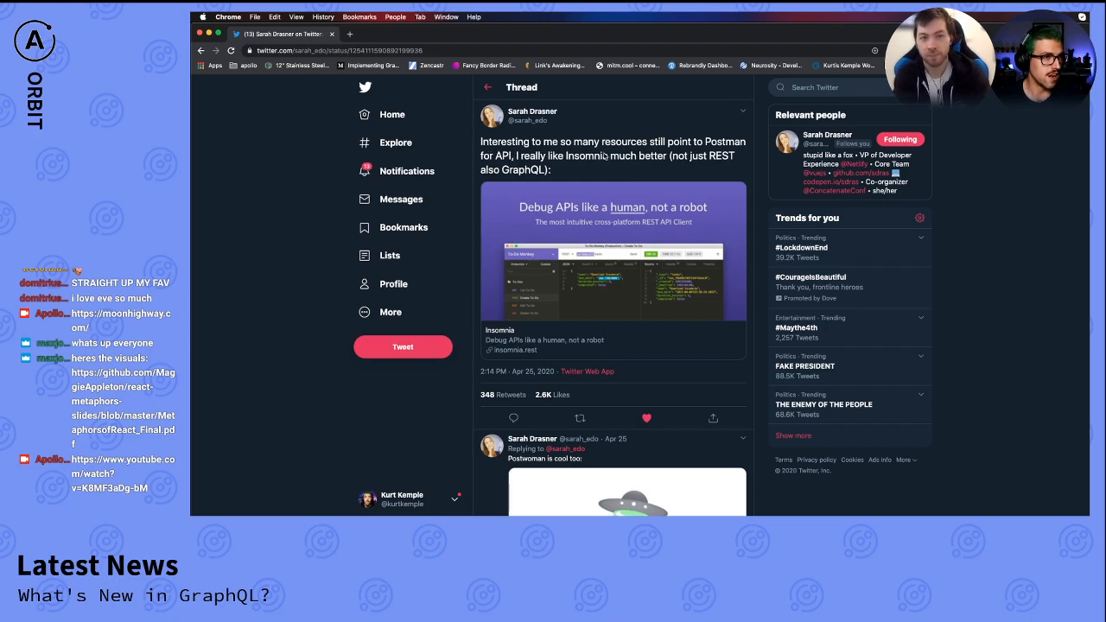
- Highlight 'Insomnia' in the tweet and scroll the insomnia.rest landing page
{"action": "double_click", "coordinate": [587, 156]}
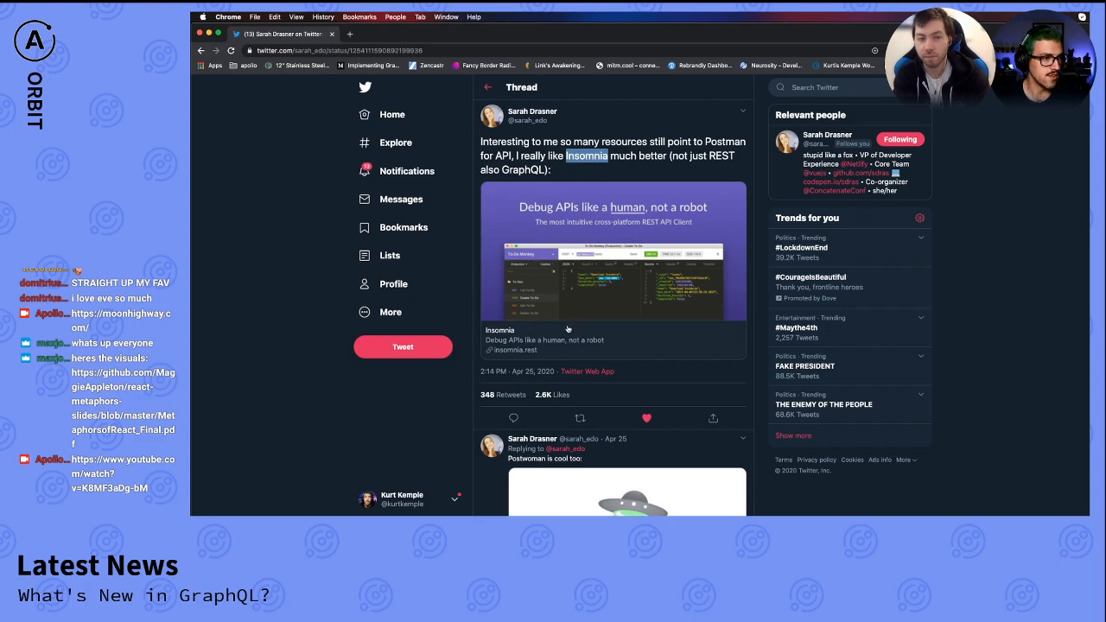
{"action": "mouse_move", "coordinate": [605, 343]}
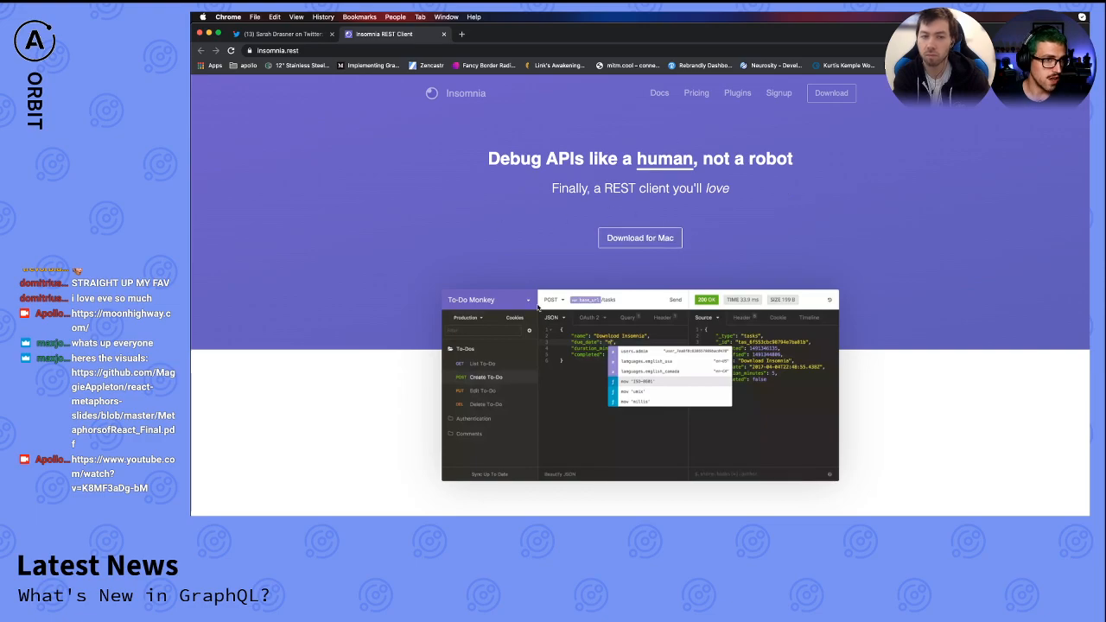
{"action": "mouse_move", "coordinate": [396, 324]}
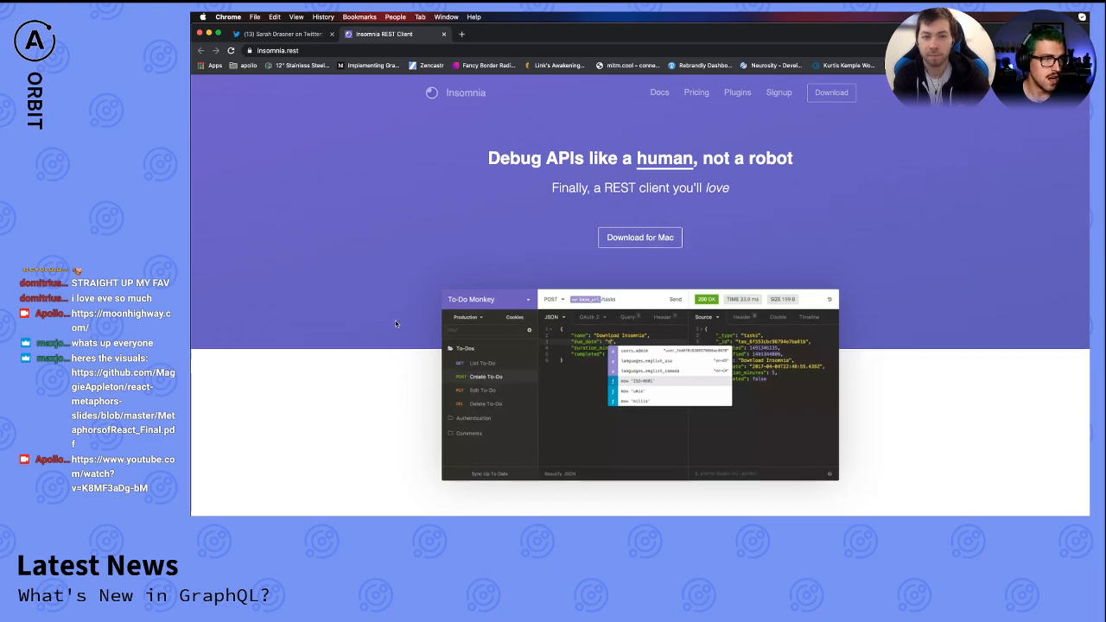
{"action": "scroll", "scroll_direction": "down", "scroll_amount": 3}
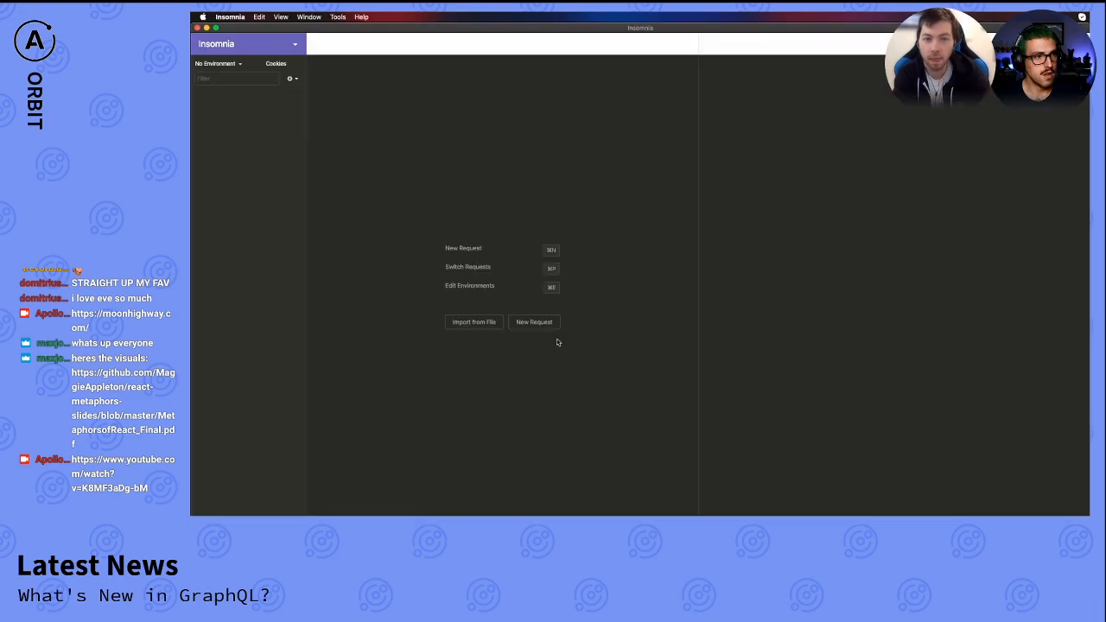
{"action": "mouse_move", "coordinate": [461, 106]}
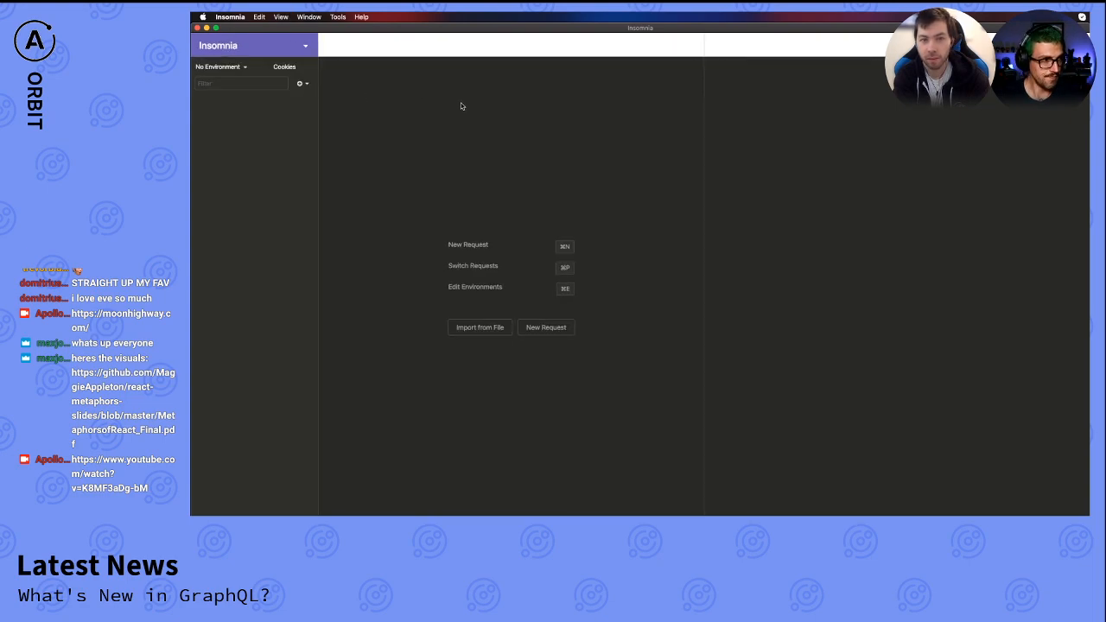
- Glance at the workspace dropdown, then choose New Request from the sidebar + menu
{"action": "left_click", "coordinate": [252, 45]}
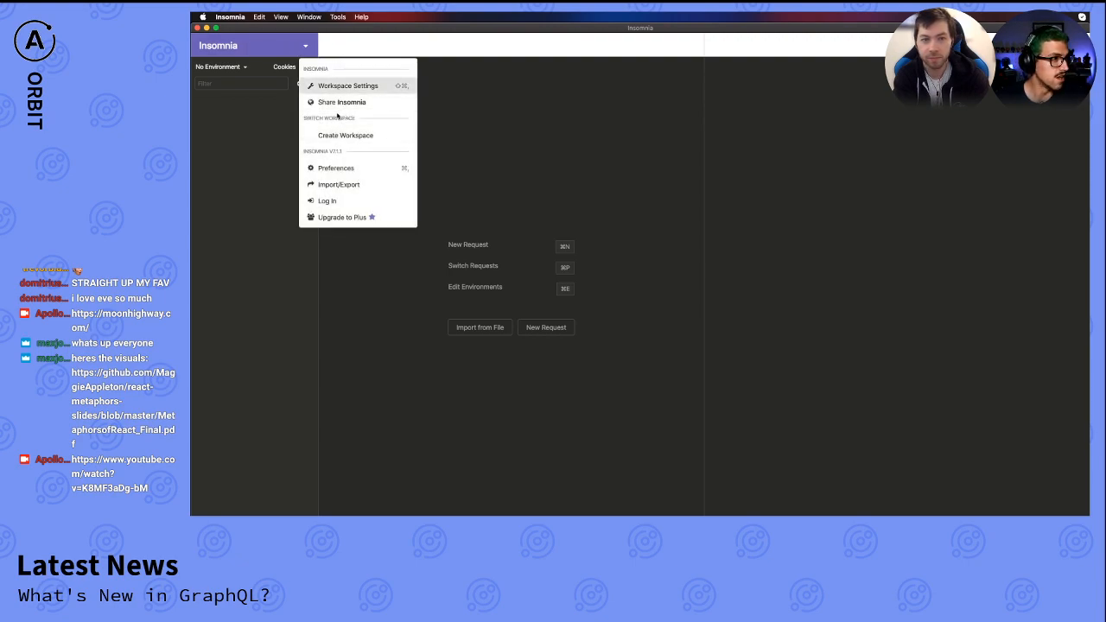
{"action": "left_click", "coordinate": [259, 168]}
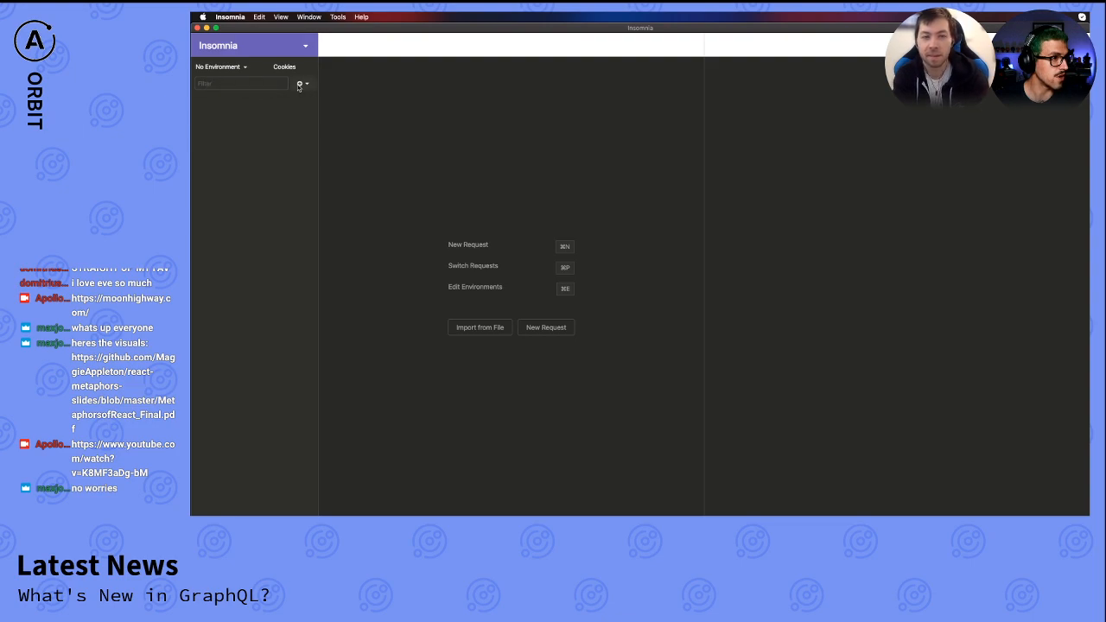
{"action": "left_click", "coordinate": [301, 84]}
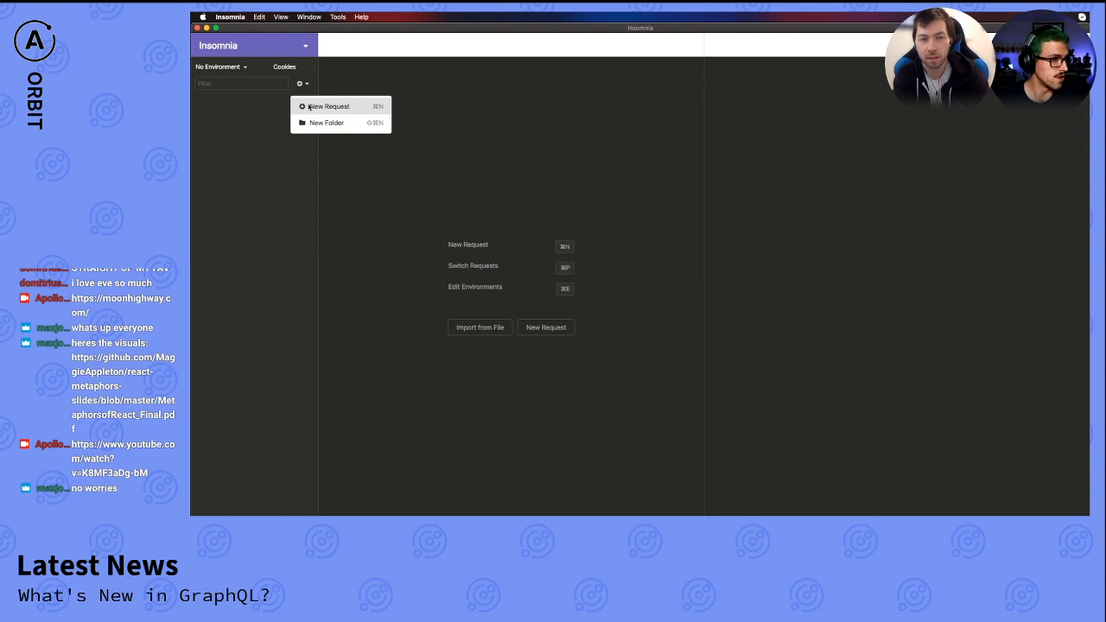
{"action": "left_click", "coordinate": [330, 105]}
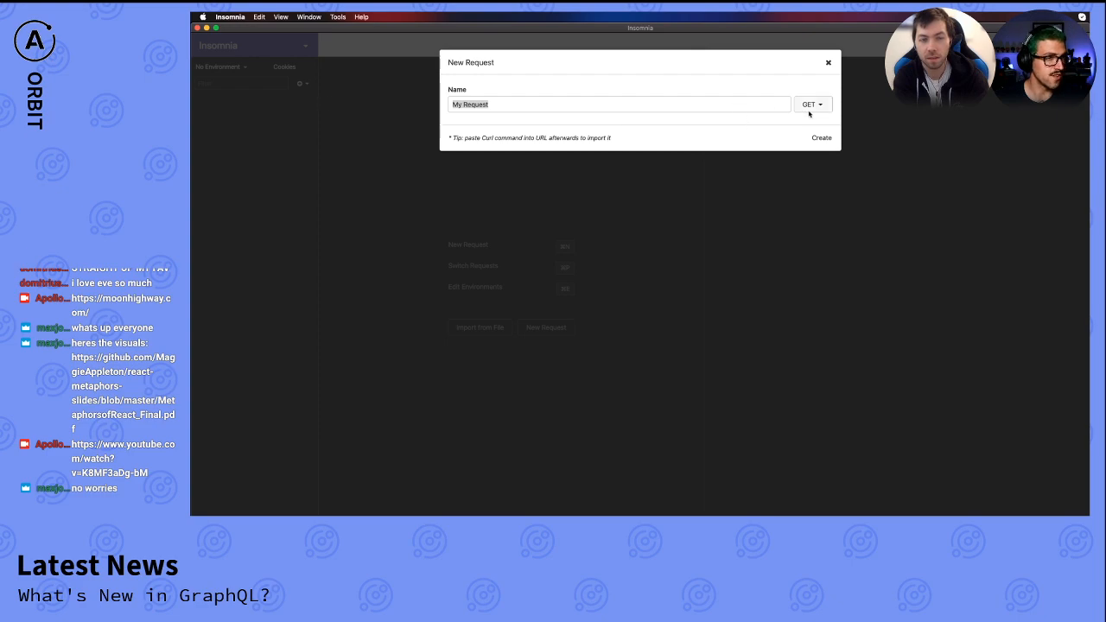
- Create the request with method POST and a GraphQL Query body
{"action": "left_click", "coordinate": [811, 104]}
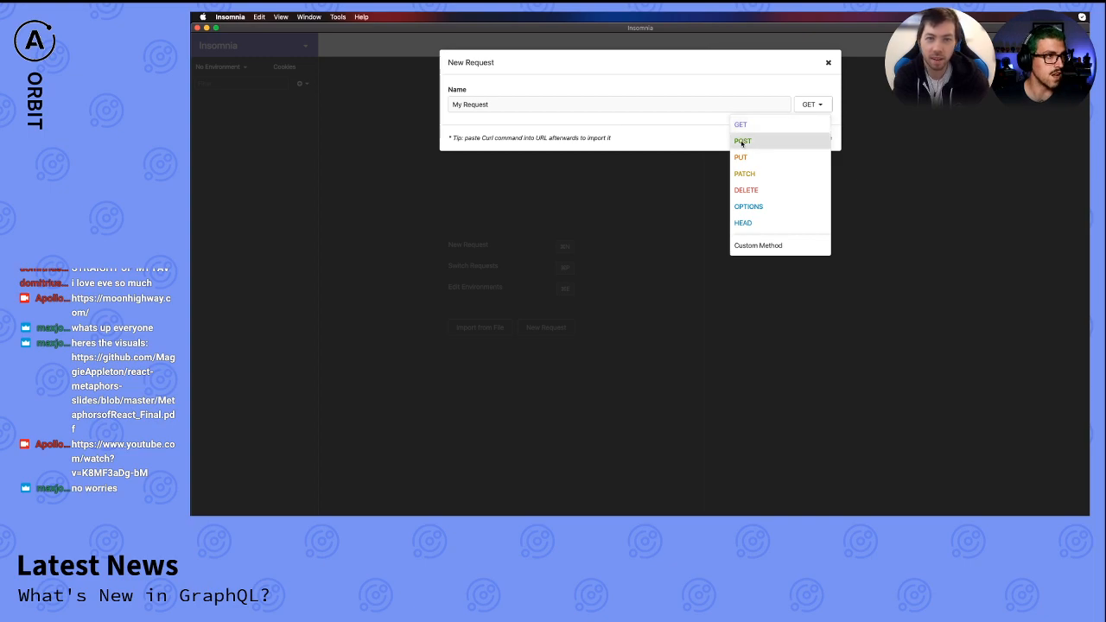
{"action": "left_click", "coordinate": [743, 140]}
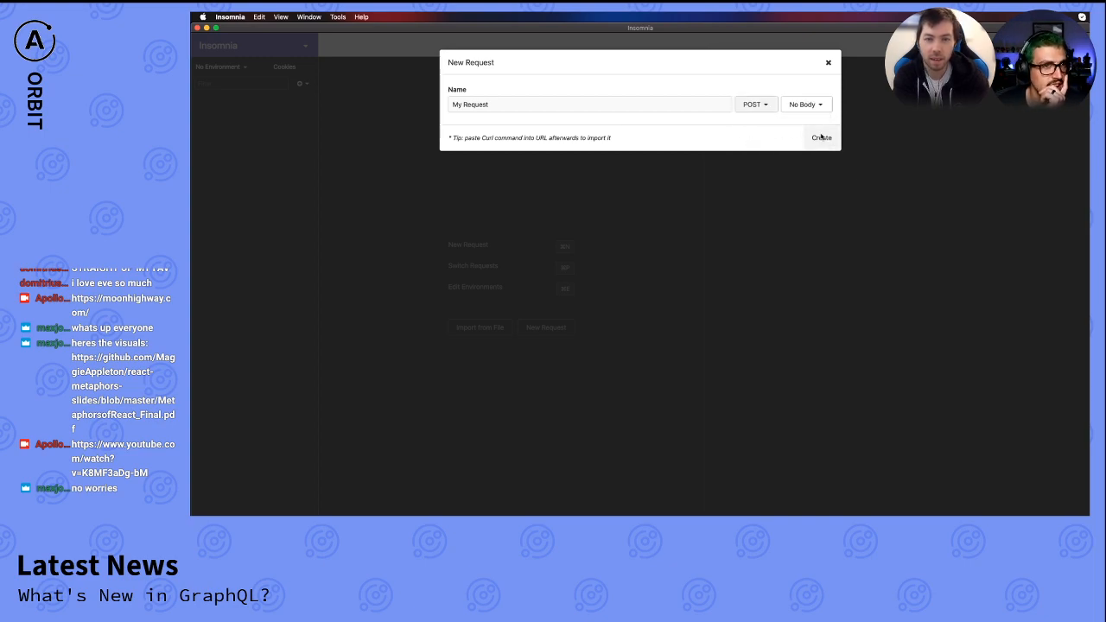
{"action": "left_click", "coordinate": [805, 103]}
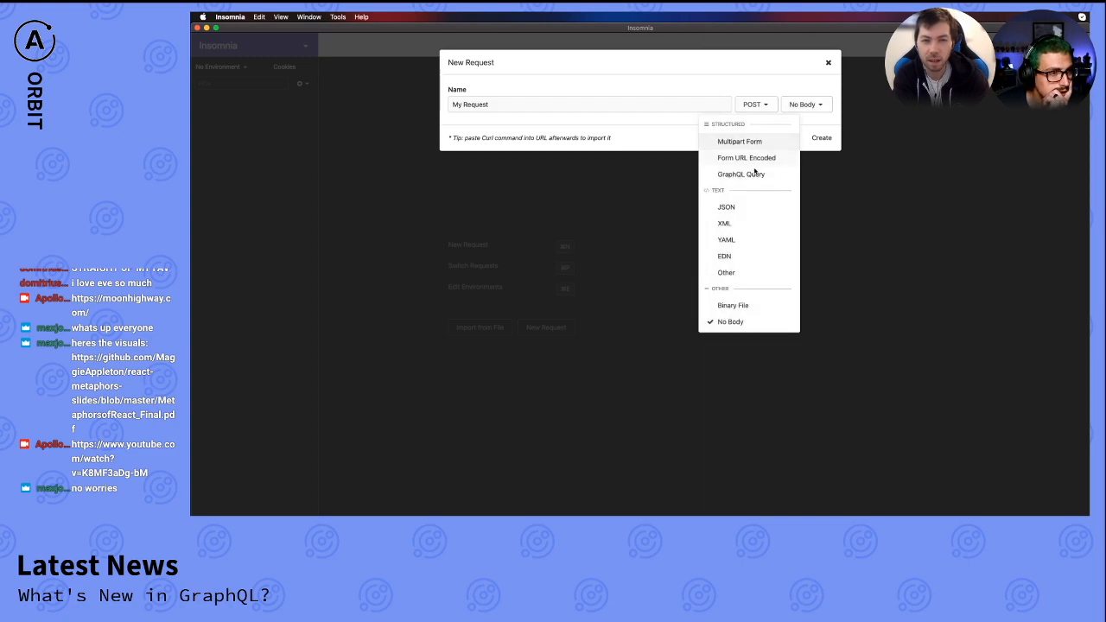
{"action": "mouse_move", "coordinate": [741, 174]}
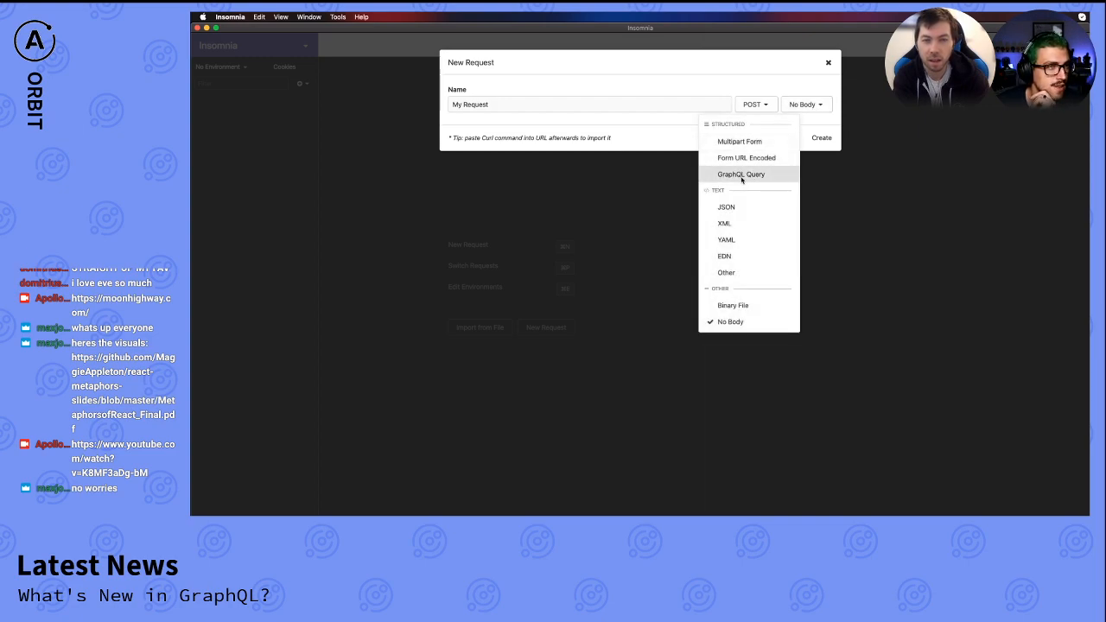
{"action": "left_click", "coordinate": [741, 173]}
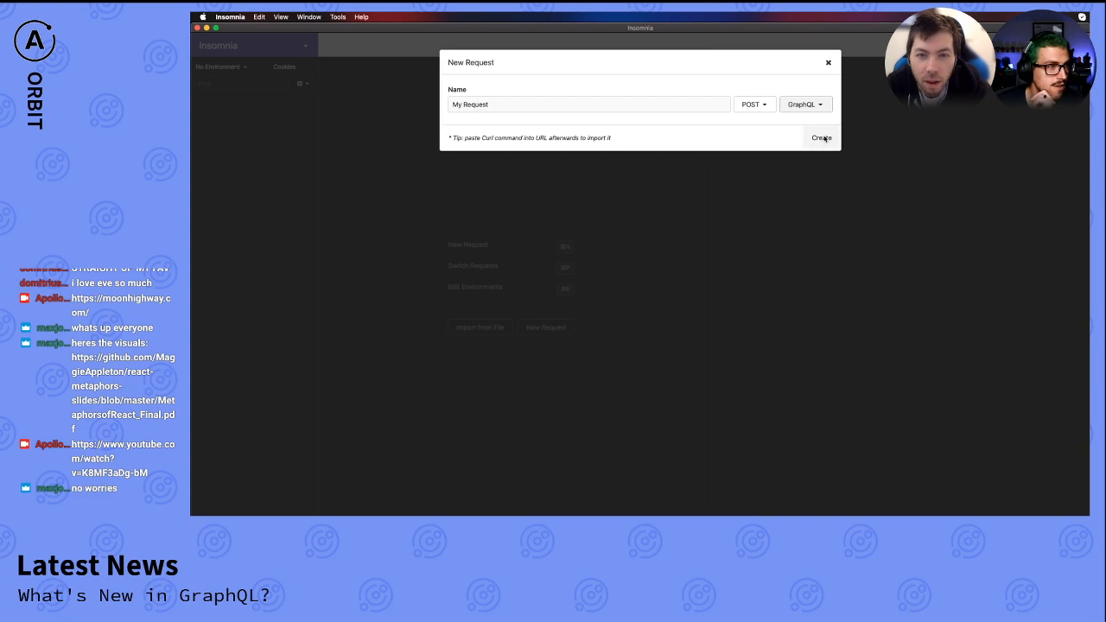
{"action": "left_click", "coordinate": [821, 137]}
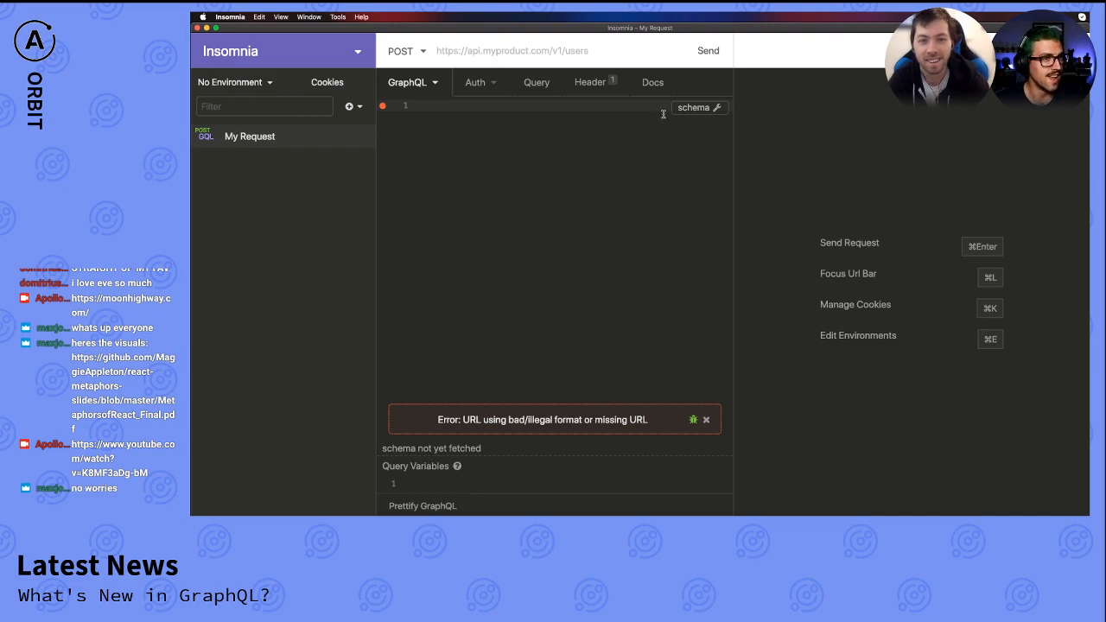
- Attempt Refresh Schema on My Request, which fails for lack of a URL
{"action": "left_click", "coordinate": [695, 108]}
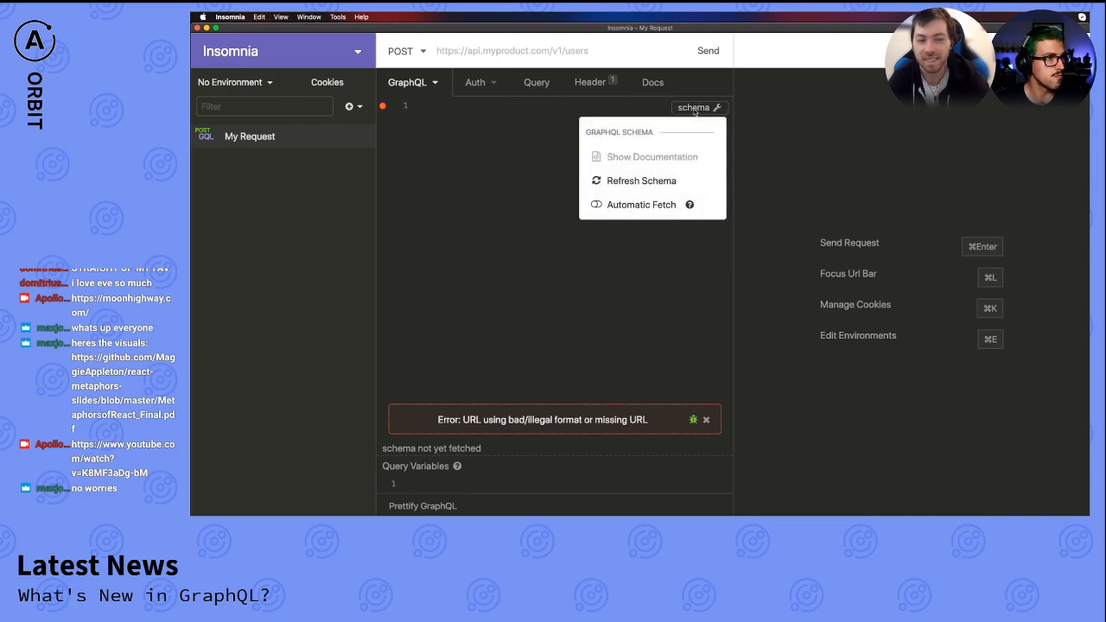
{"action": "mouse_move", "coordinate": [641, 181]}
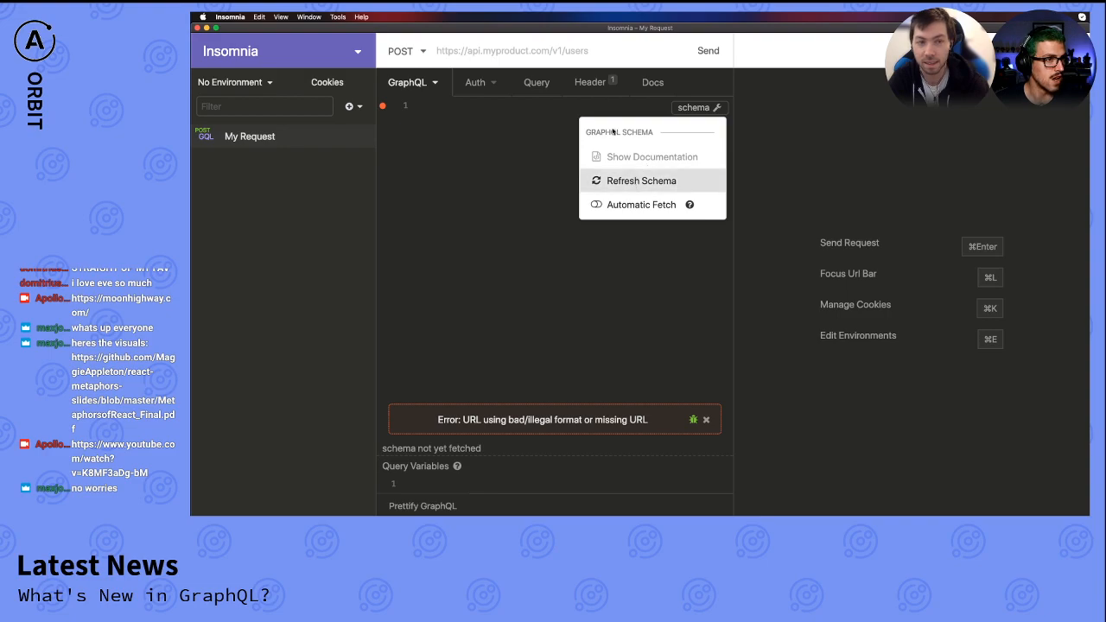
{"action": "left_click", "coordinate": [512, 50]}
{"action": "type", "text": "https://"}
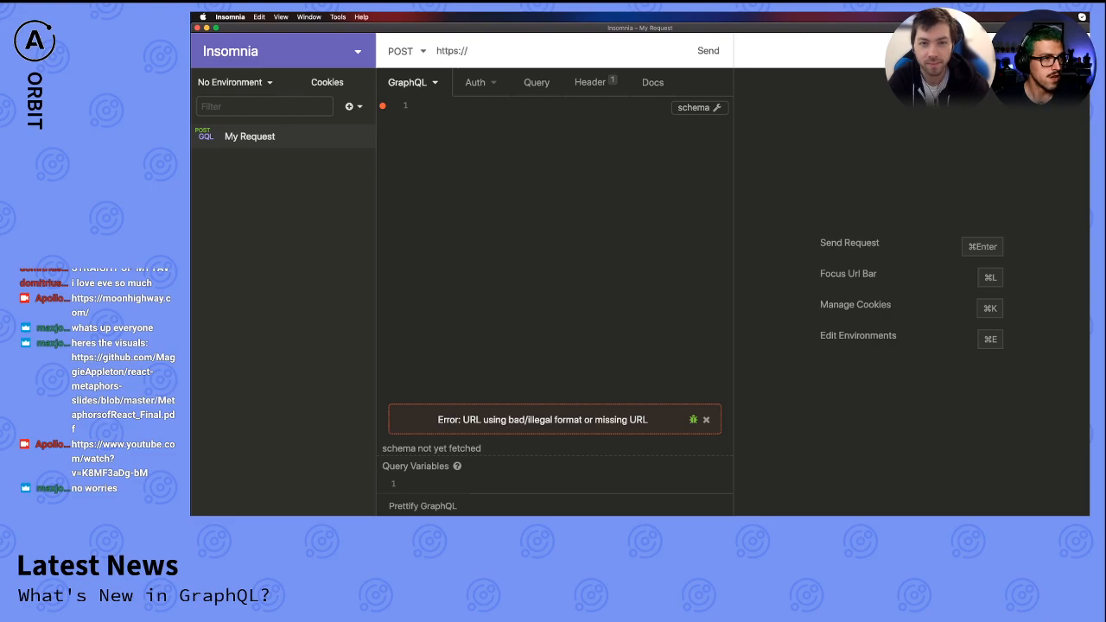
{"action": "type", "text": "countries."}
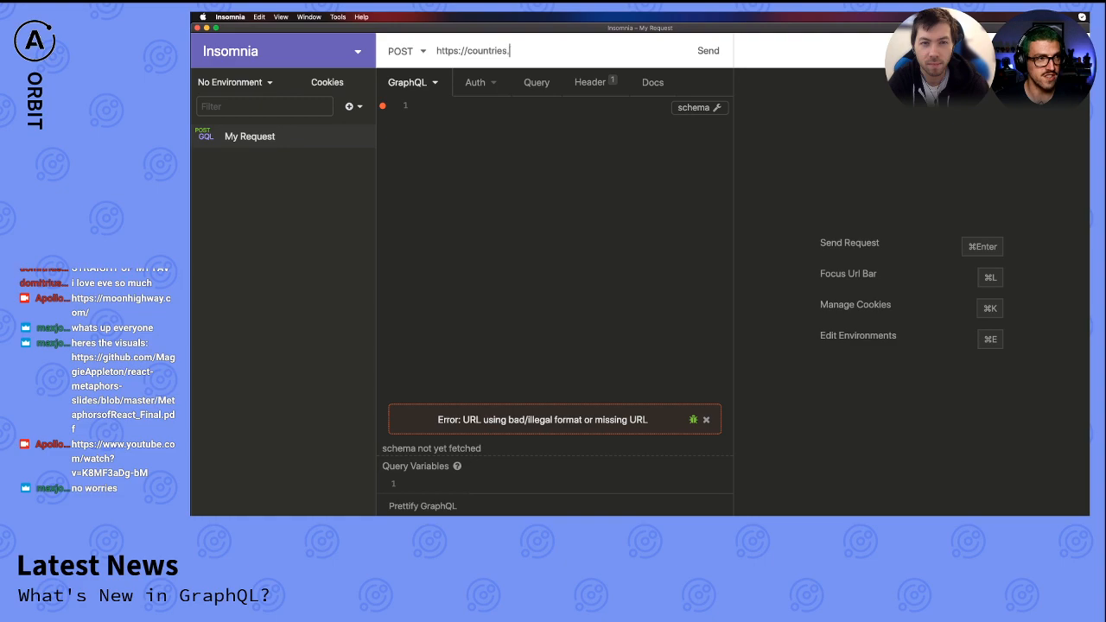
{"action": "type", "text": "trevor"}
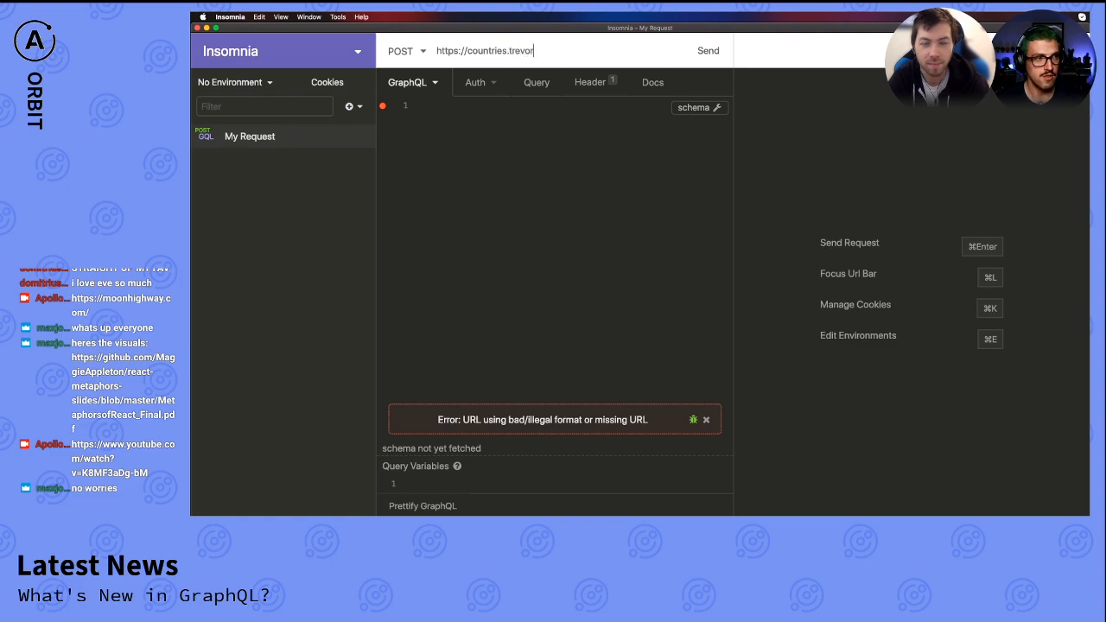
{"action": "type", "text": "blades.co"}
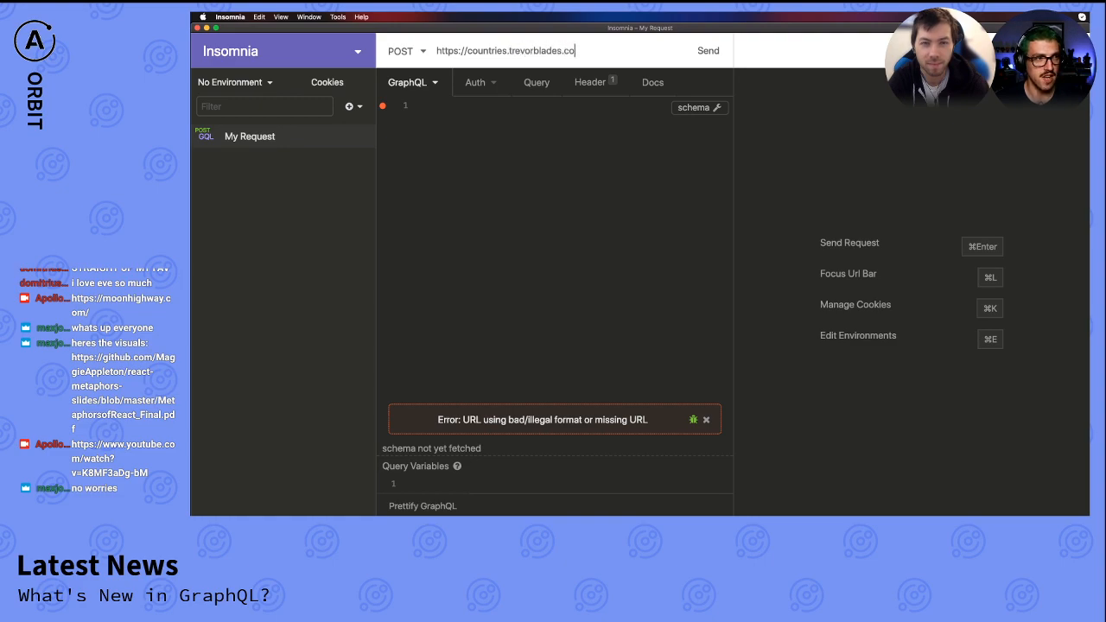
{"action": "type", "text": "m"}
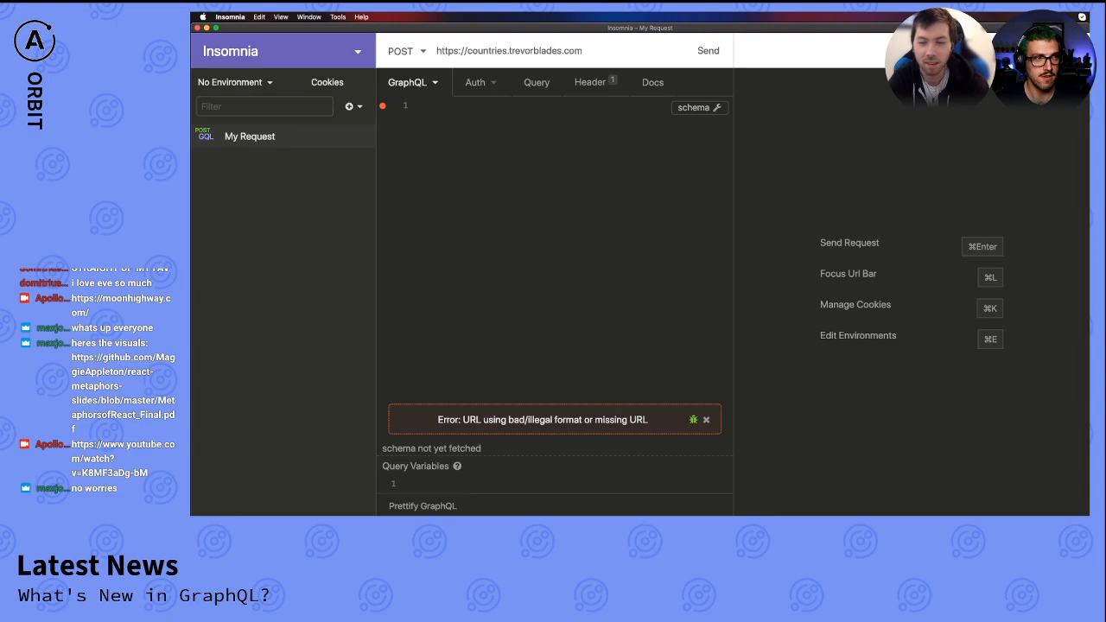
{"action": "left_click", "coordinate": [708, 50]}
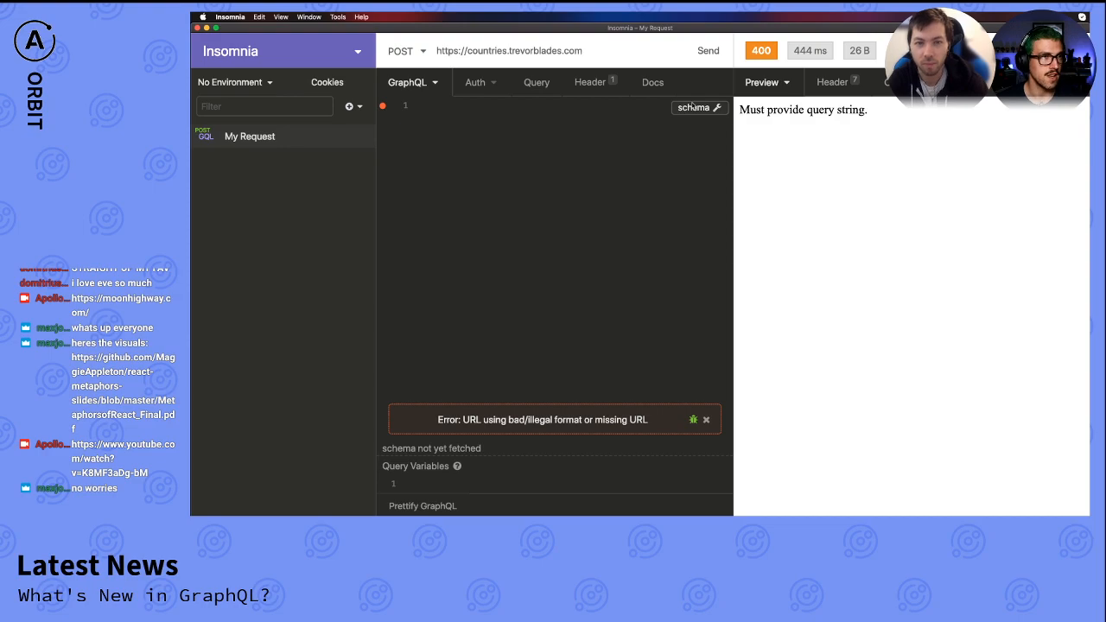
- Refresh the schema and browse Query fields continents, countries and languages in the docs
{"action": "left_click", "coordinate": [694, 107]}
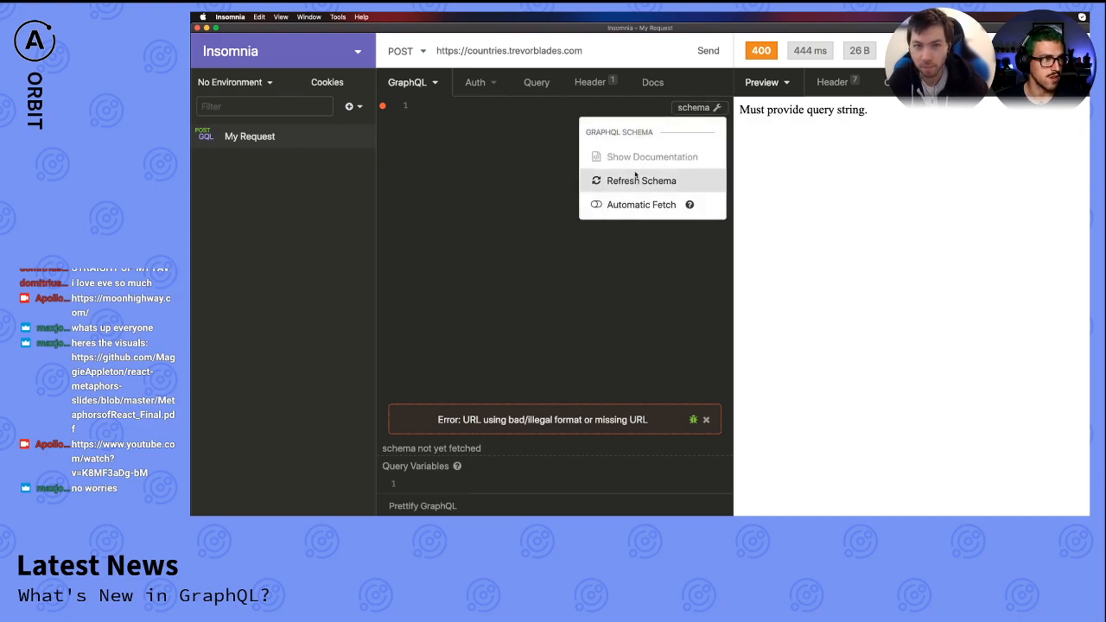
{"action": "left_click", "coordinate": [642, 180]}
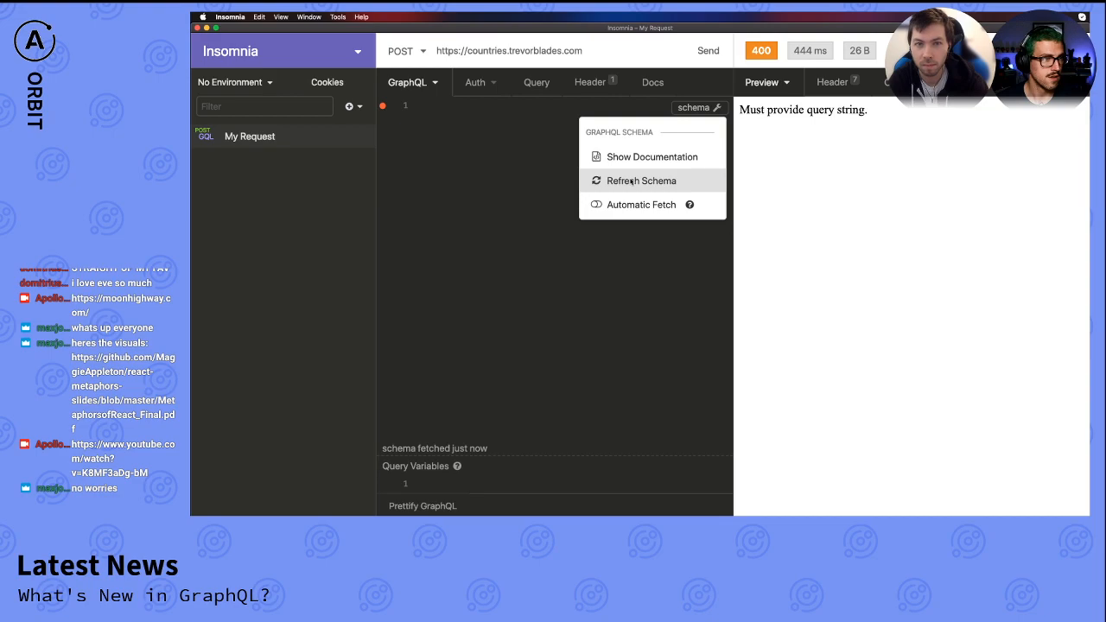
{"action": "left_click", "coordinate": [652, 157]}
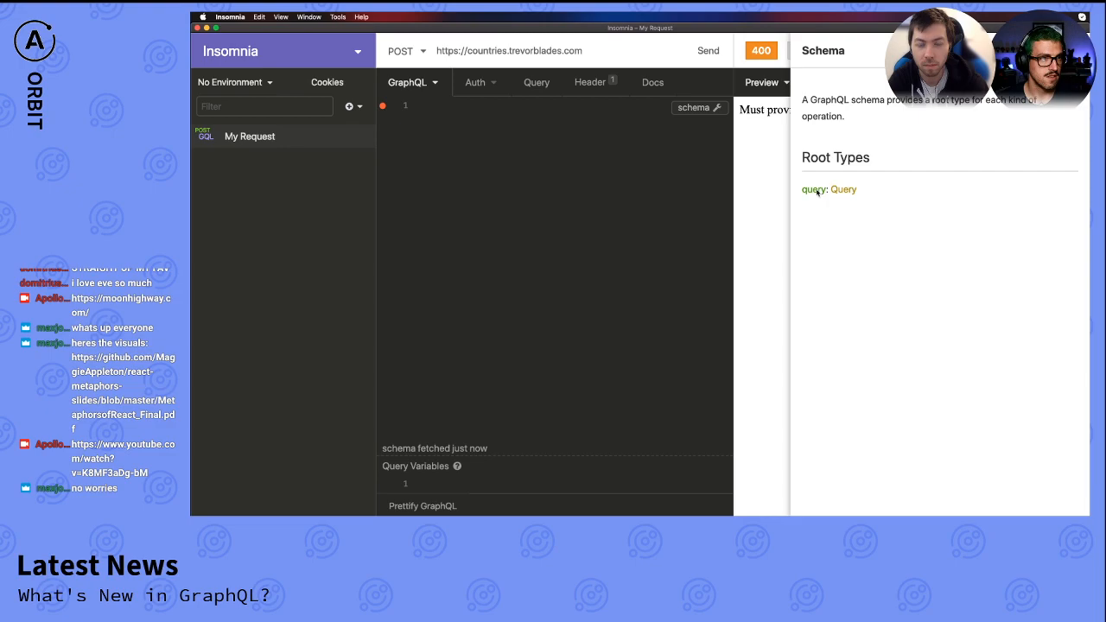
{"action": "left_click", "coordinate": [844, 189]}
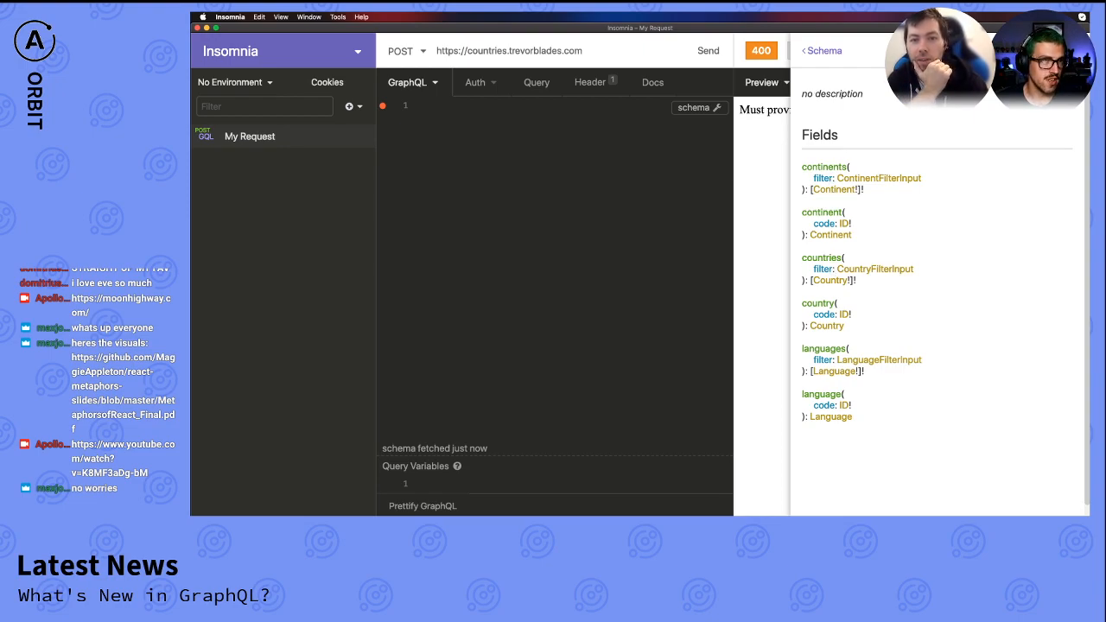
{"action": "left_click", "coordinate": [708, 51]}
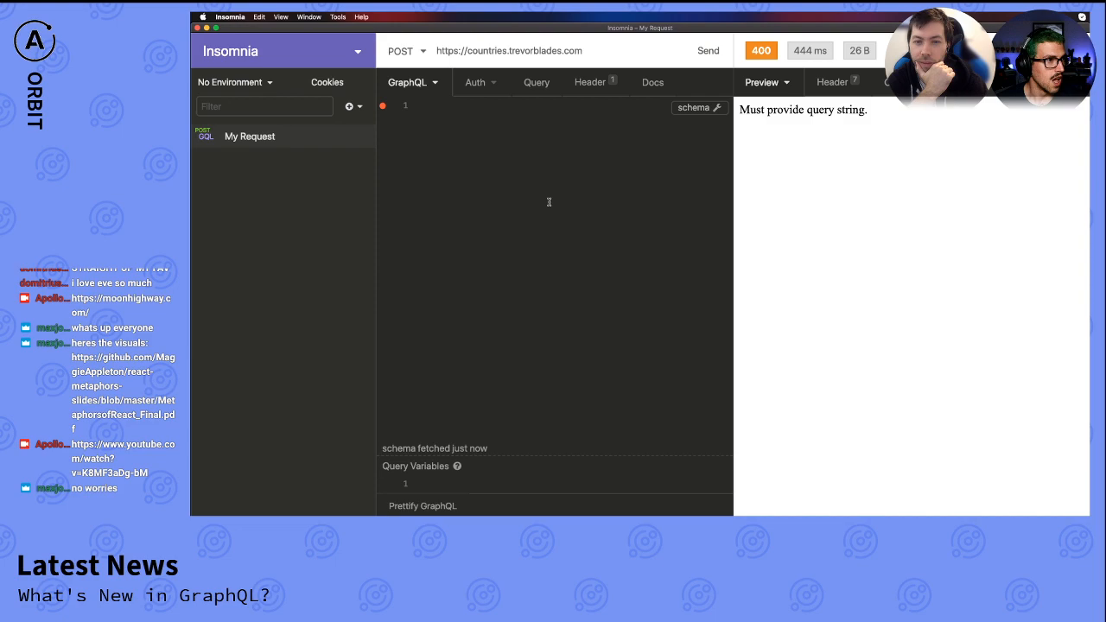
{"action": "mouse_move", "coordinate": [435, 199]}
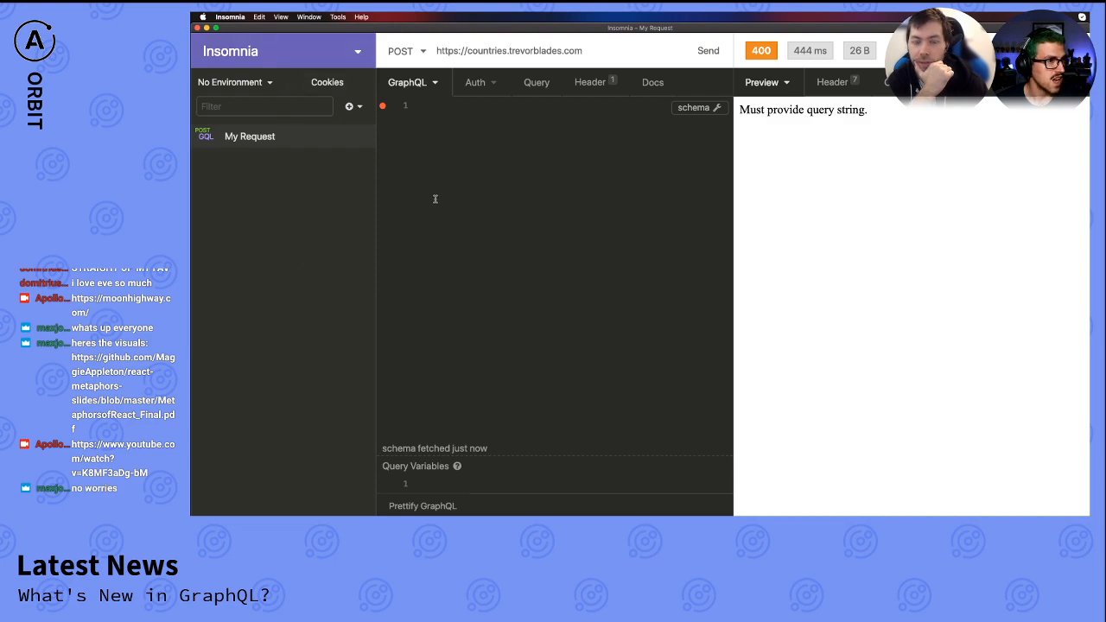
- Write { countries { __typename languages name } } with autocomplete and send it
{"action": "left_click", "coordinate": [694, 107]}
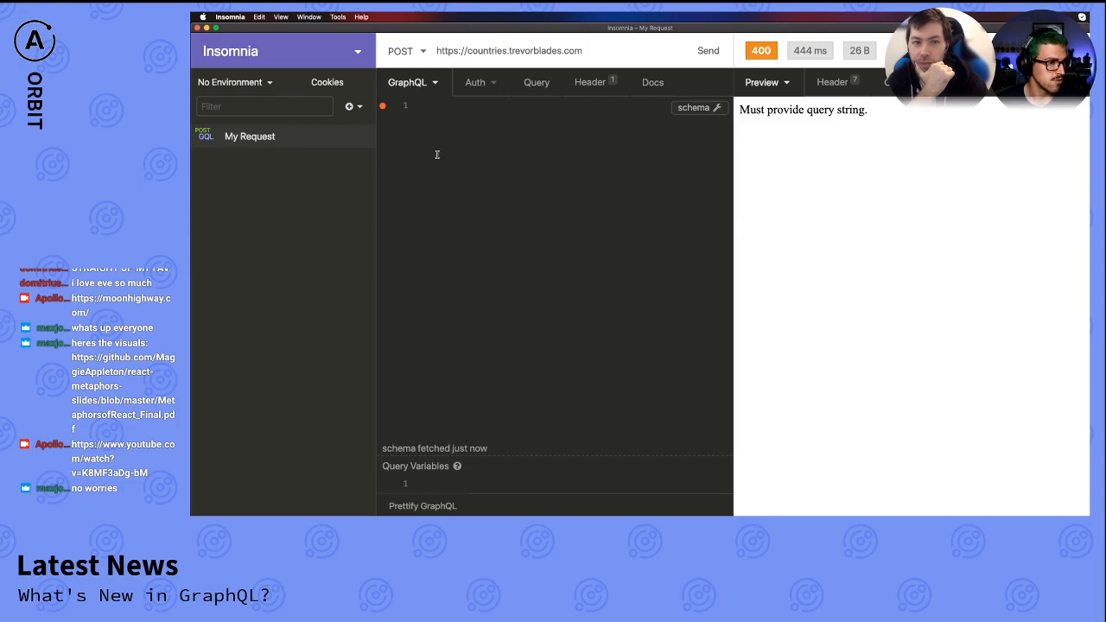
{"action": "mouse_move", "coordinate": [418, 125]}
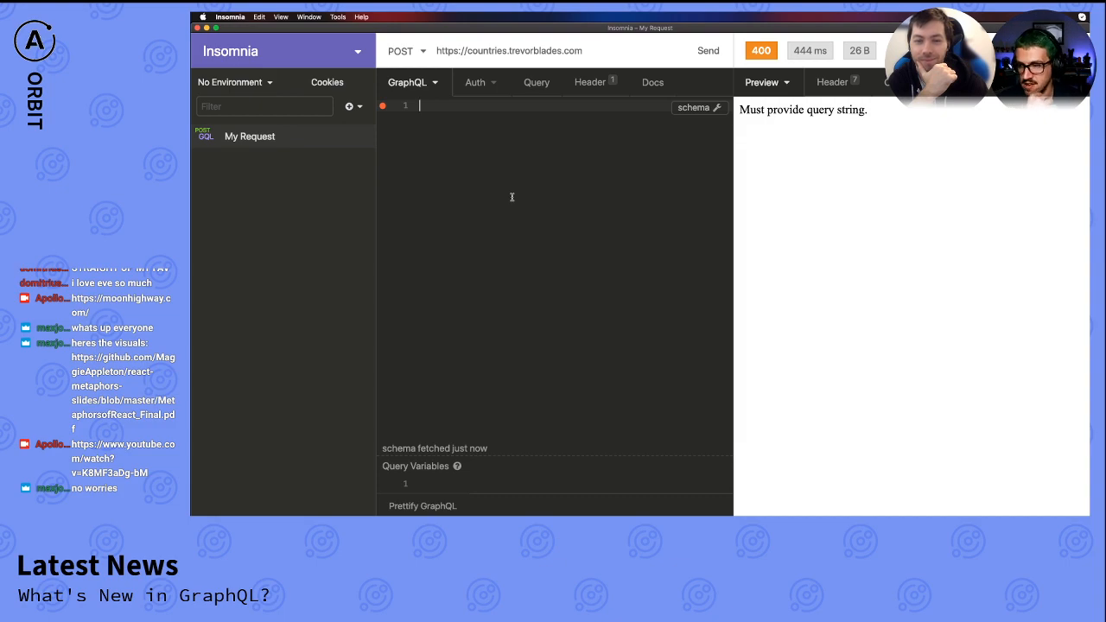
{"action": "type", "text": "{"}
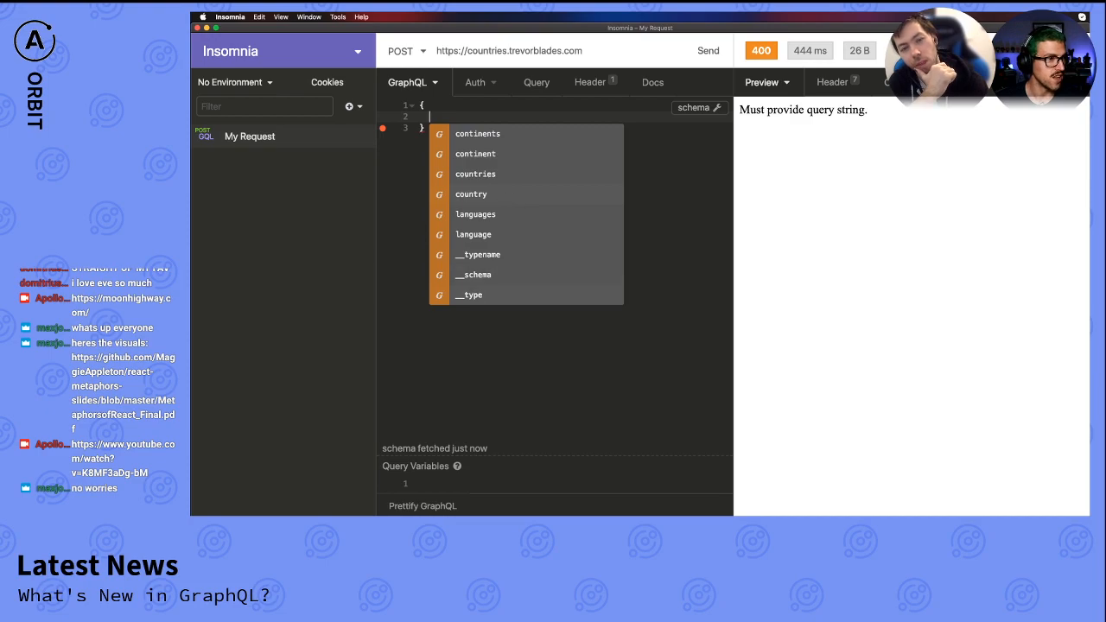
{"action": "mouse_move", "coordinate": [504, 194]}
{"action": "type", "text": "countries {"}
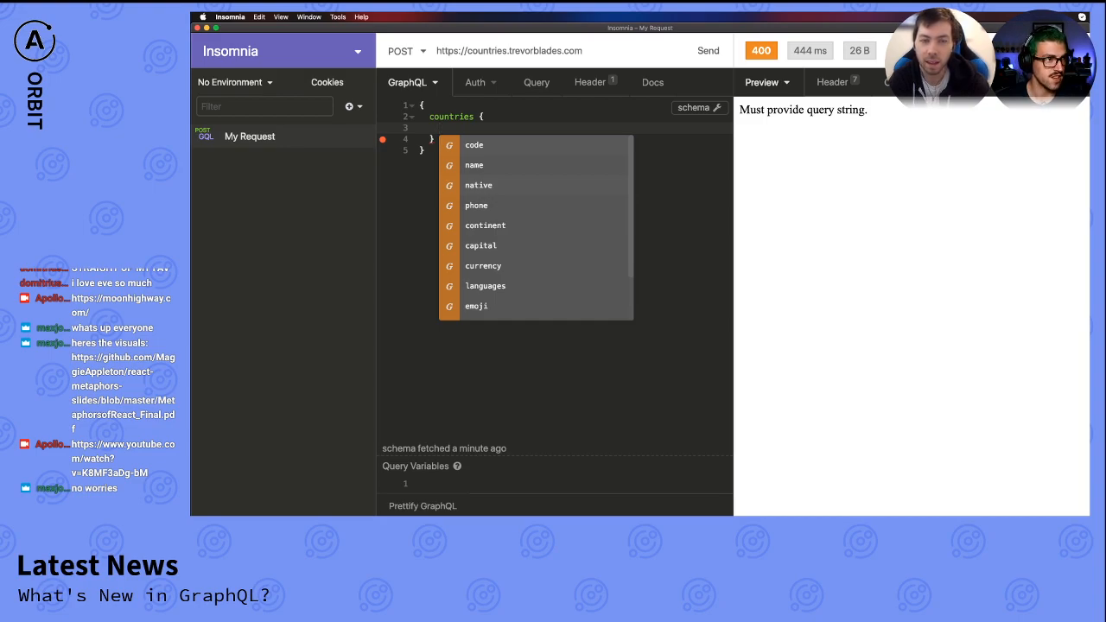
{"action": "scroll", "scroll_direction": "down", "scroll_amount": 3}
{"action": "type", "text": "__typename"}
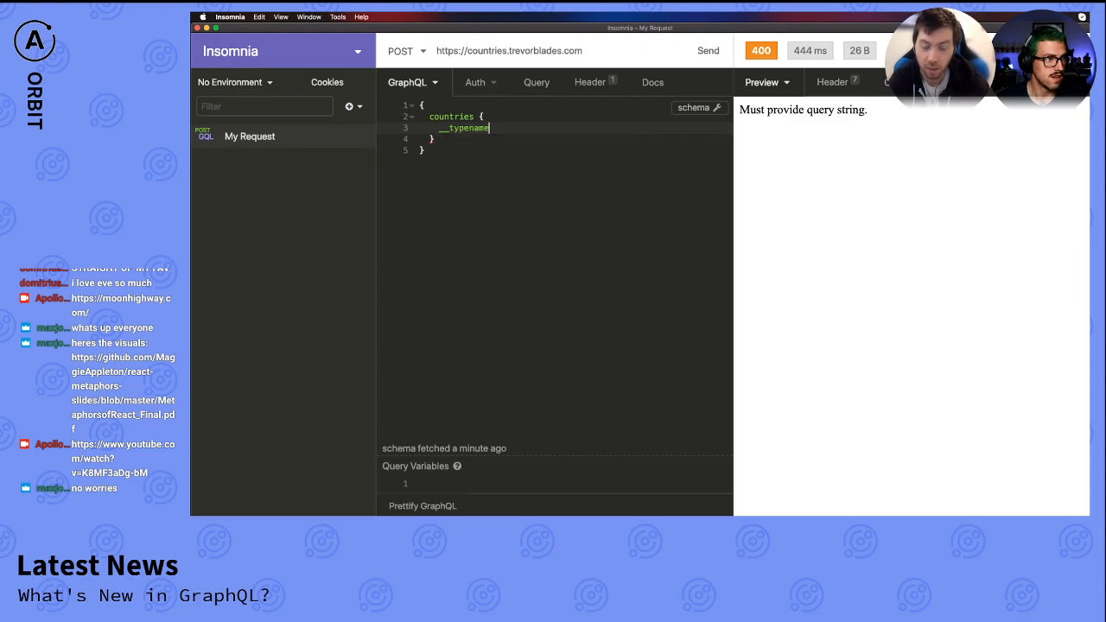
{"action": "key", "text": "enter"}
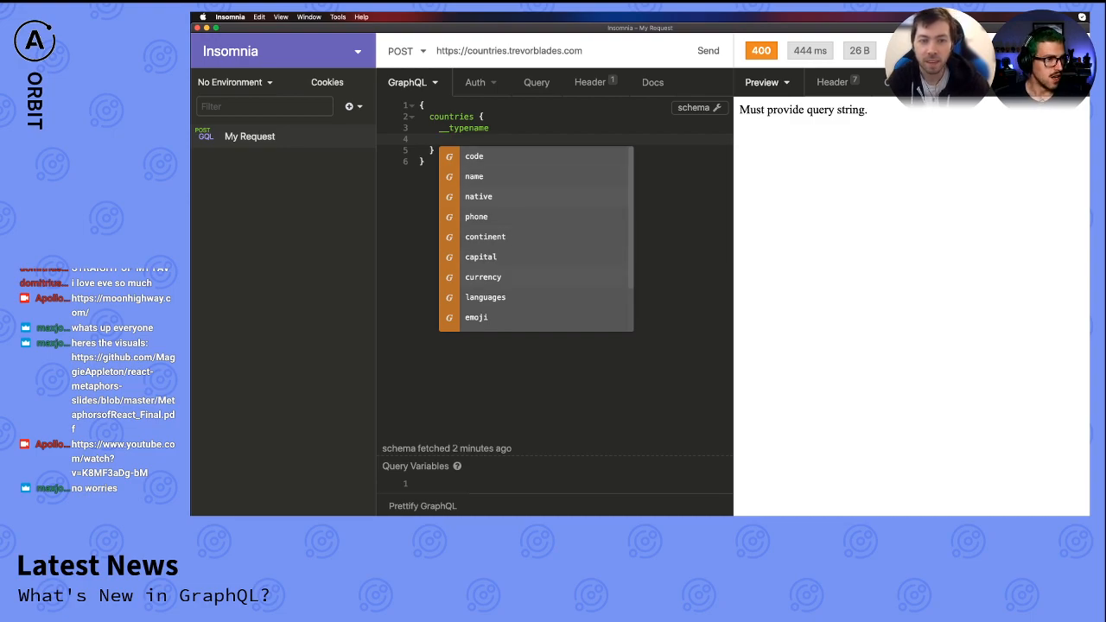
{"action": "type", "text": "languages"}
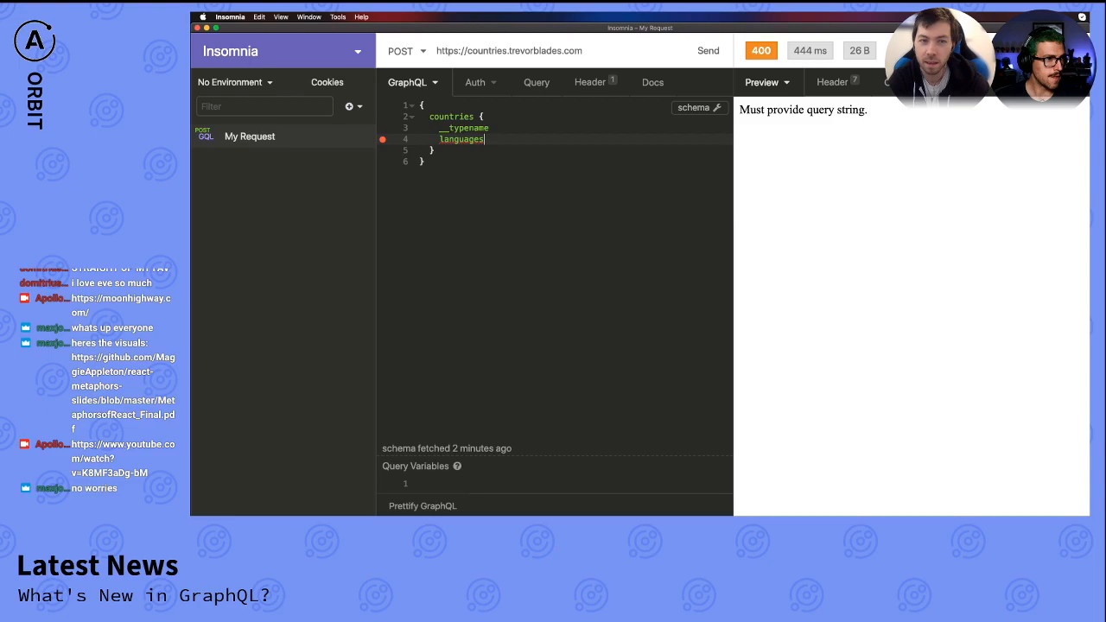
{"action": "key", "text": "enter"}
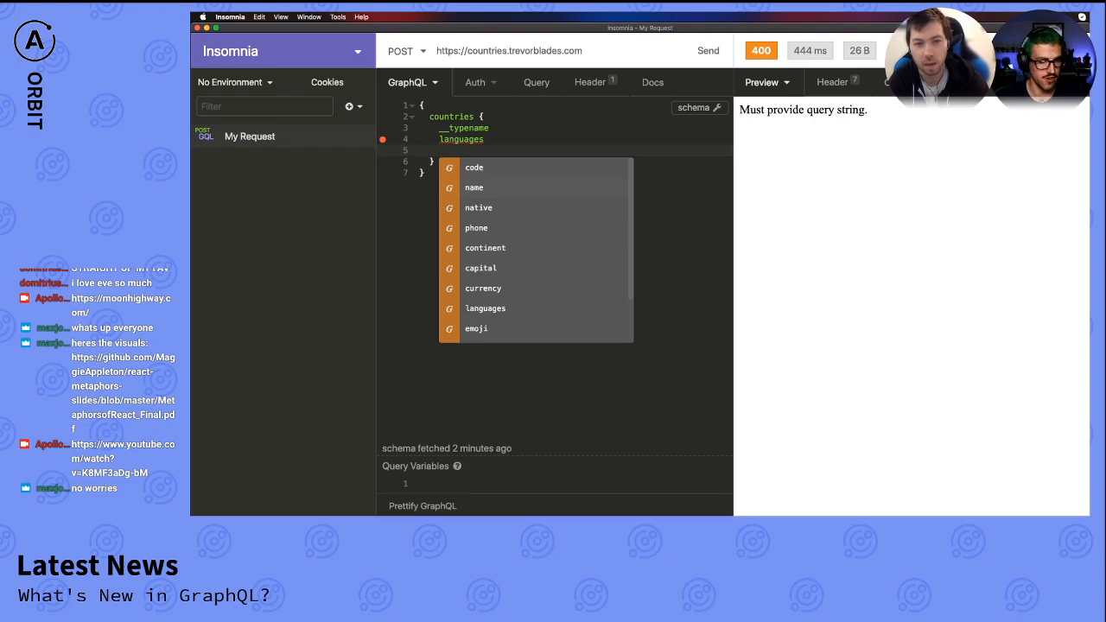
{"action": "left_click", "coordinate": [473, 188]}
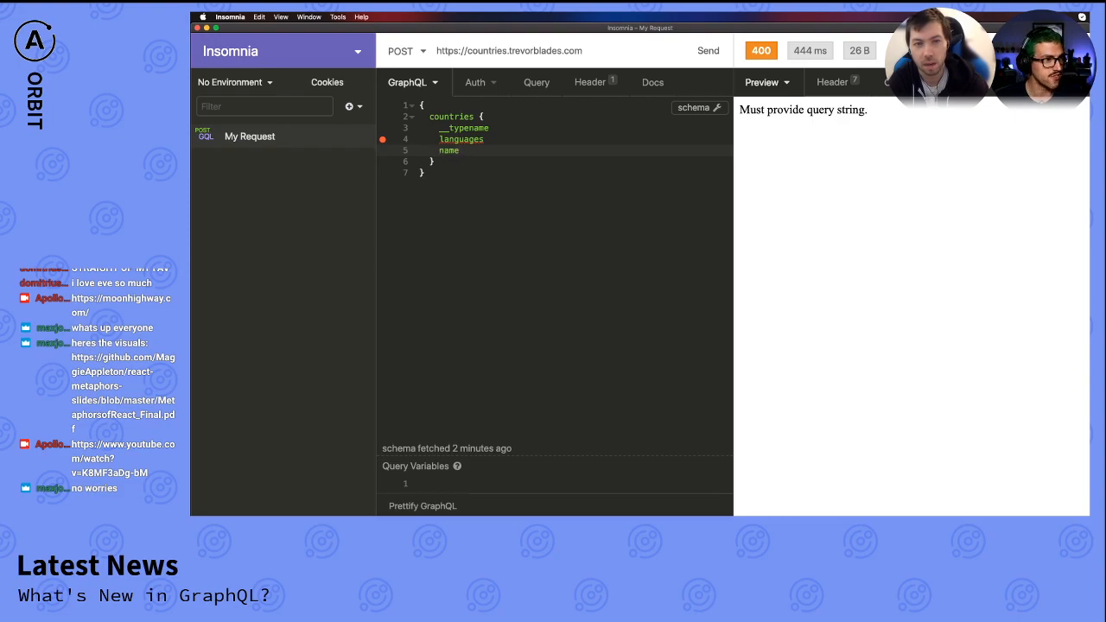
{"action": "left_click", "coordinate": [708, 50]}
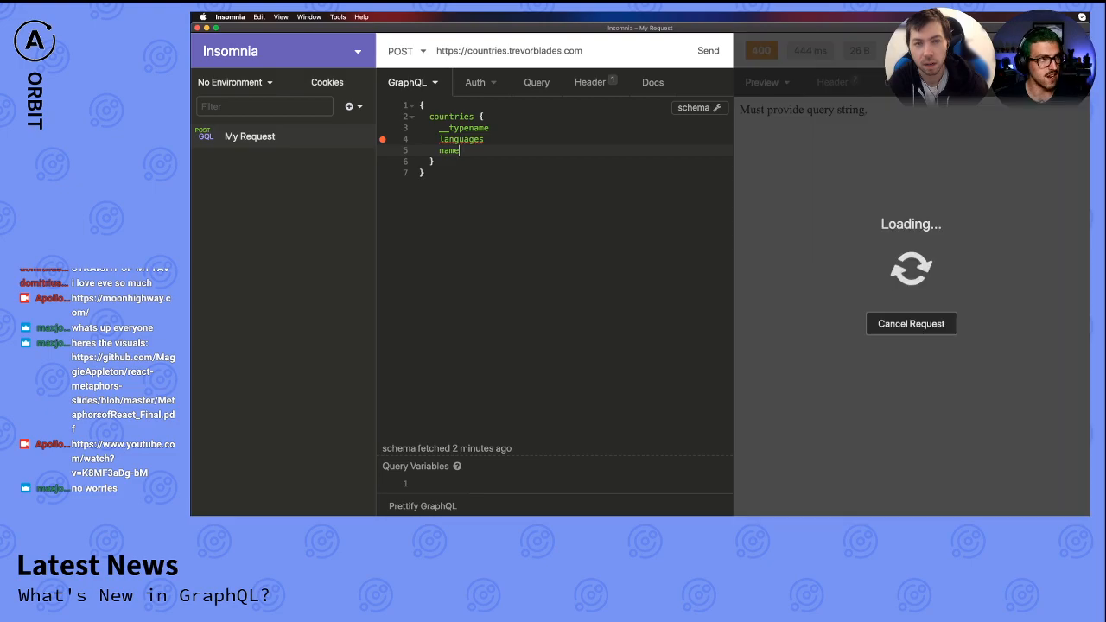
- Review the 400 'languages needs subfields' error and view the Auth tab
{"action": "left_click", "coordinate": [707, 51]}
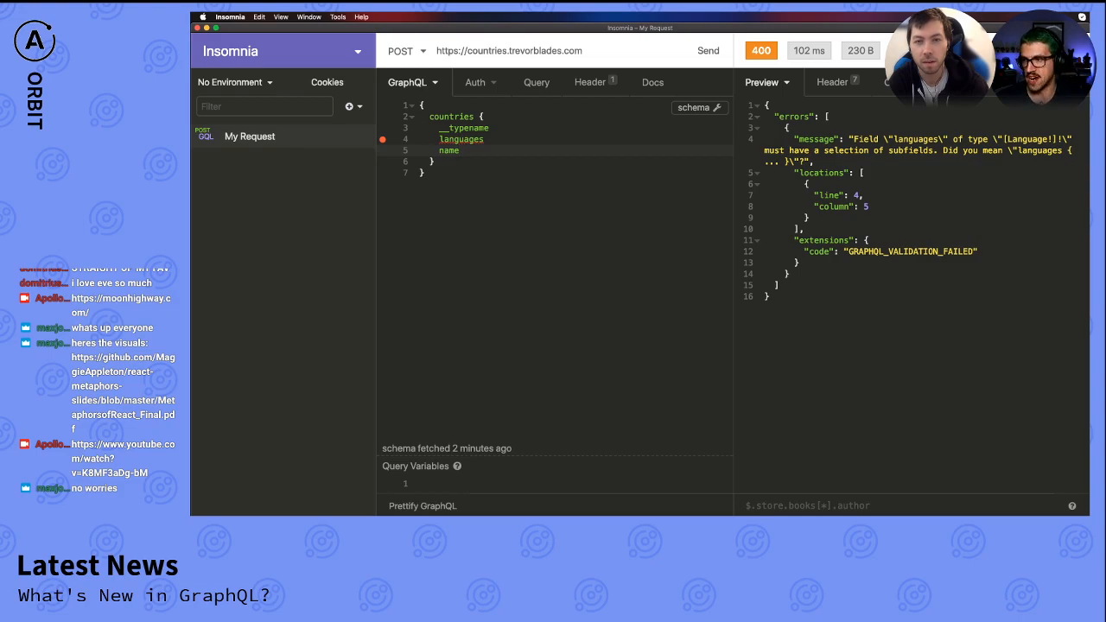
{"action": "left_click", "coordinate": [476, 82]}
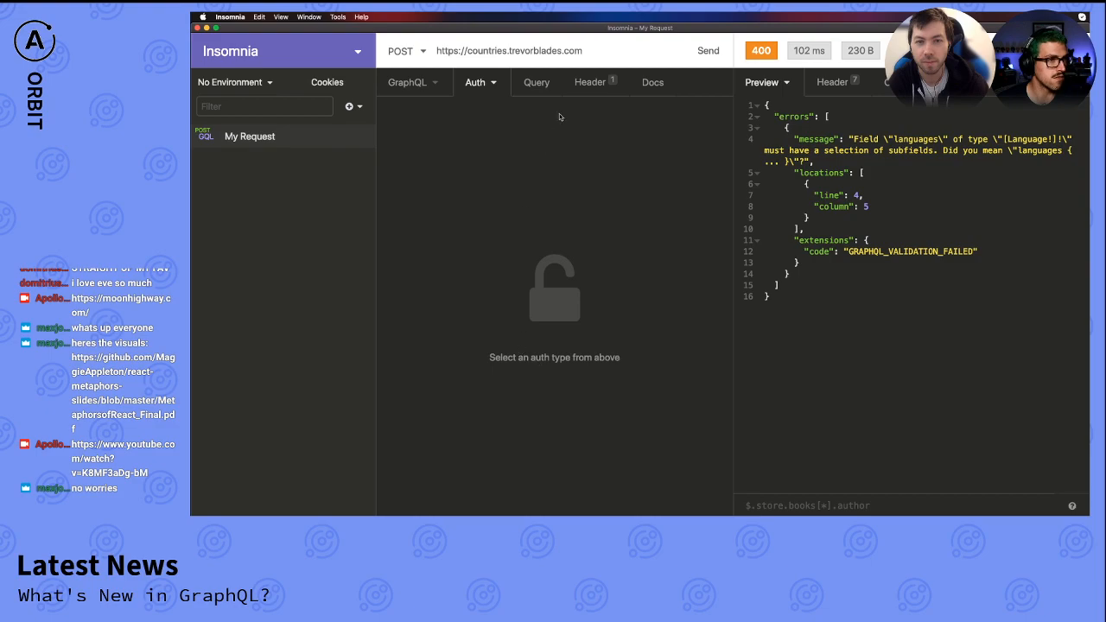
{"action": "mouse_move", "coordinate": [542, 329]}
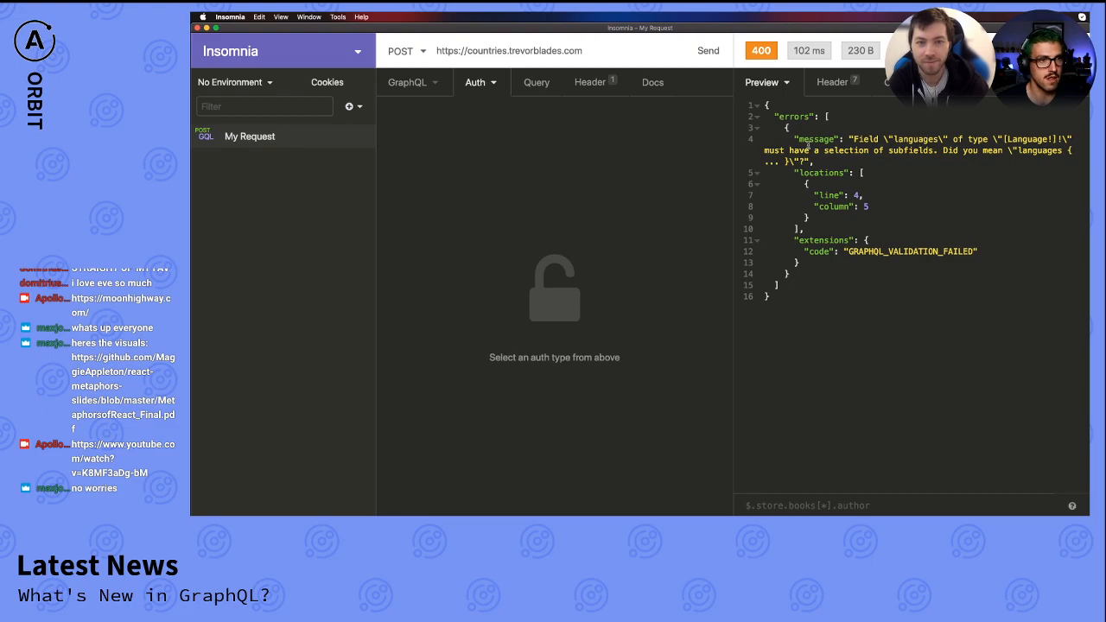
{"action": "mouse_move", "coordinate": [806, 145]}
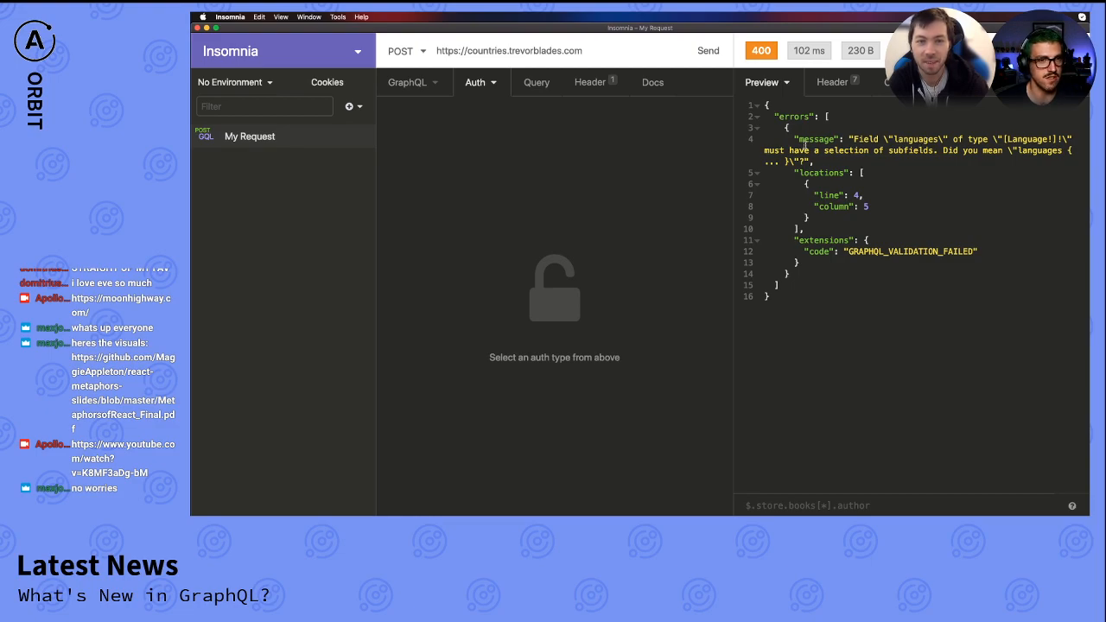
{"action": "mouse_move", "coordinate": [449, 100]}
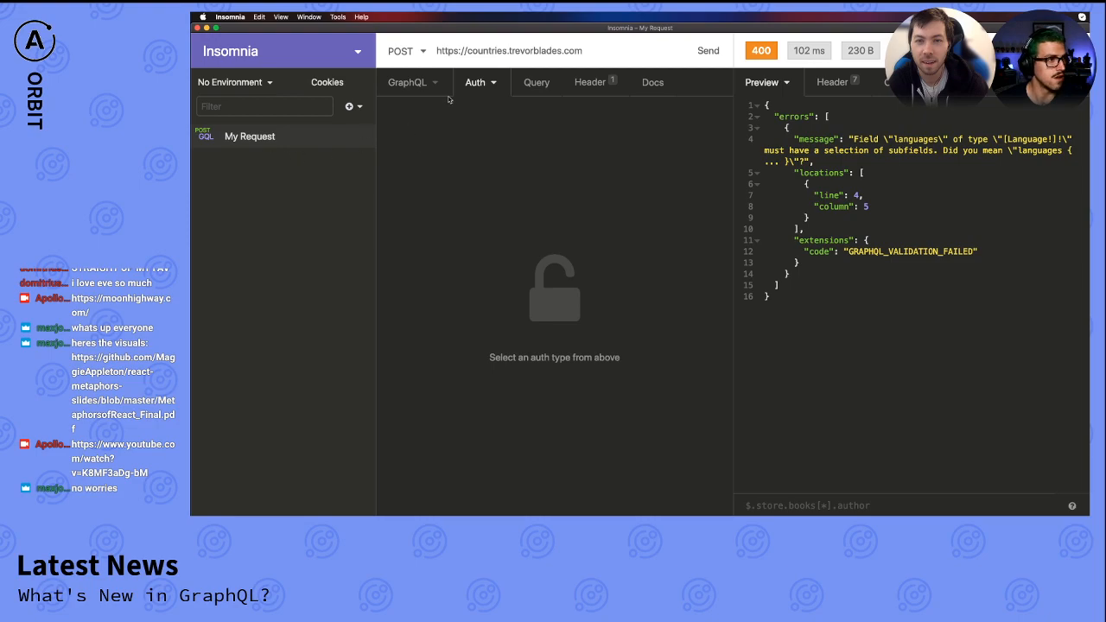
- Add rtl to the languages selection and resend, receiving a 200 response
{"action": "left_click", "coordinate": [408, 82]}
{"action": "type", "text": "name"}
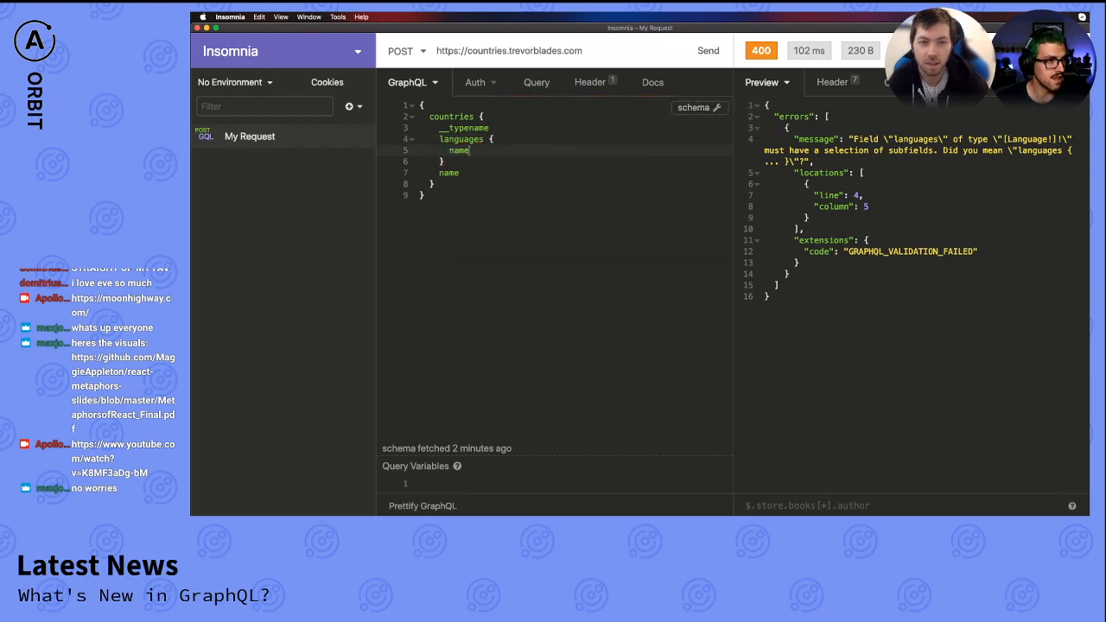
{"action": "type", "text": "rtl"}
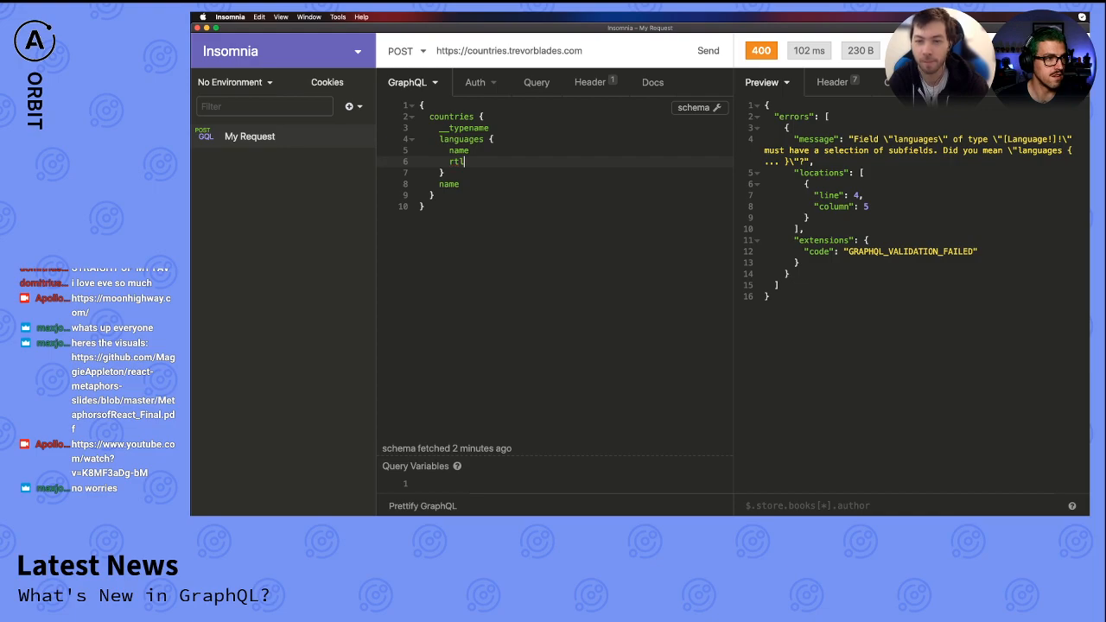
{"action": "left_click", "coordinate": [708, 50]}
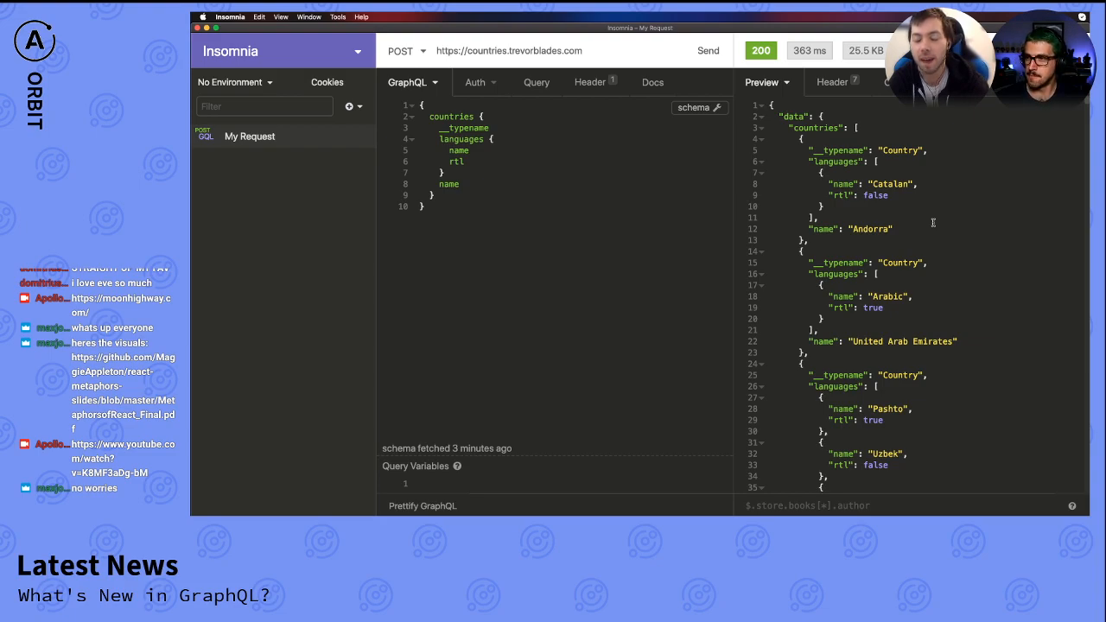
{"action": "mouse_move", "coordinate": [849, 271]}
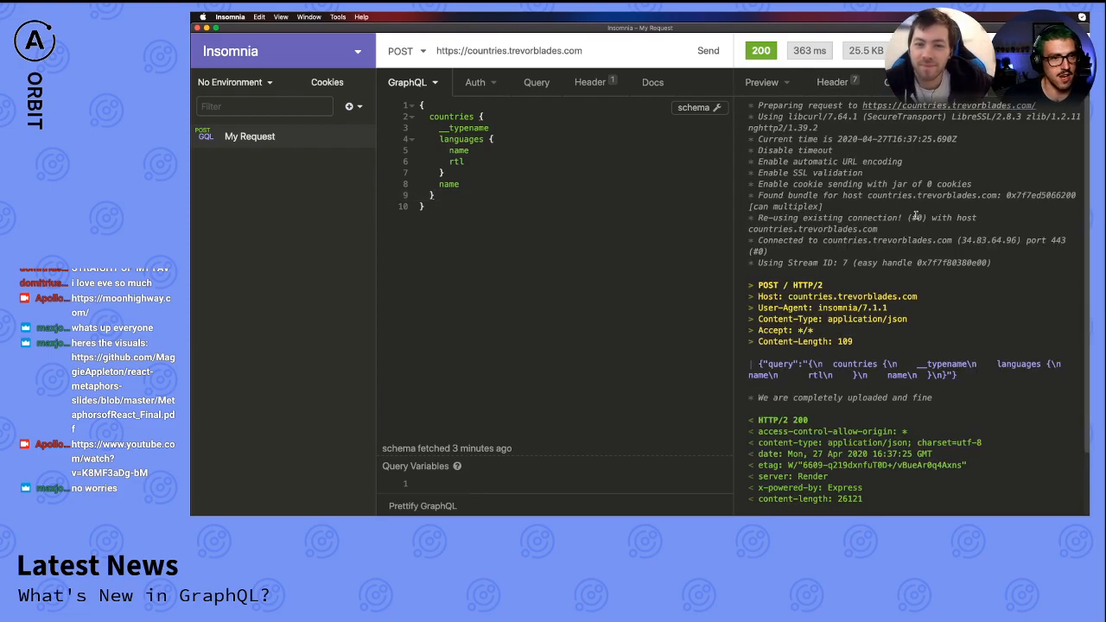
- Scroll the Timeline log showing sent POST headers, query body and HTTP/2 200 headers
{"action": "scroll", "scroll_direction": "down", "scroll_amount": 3}
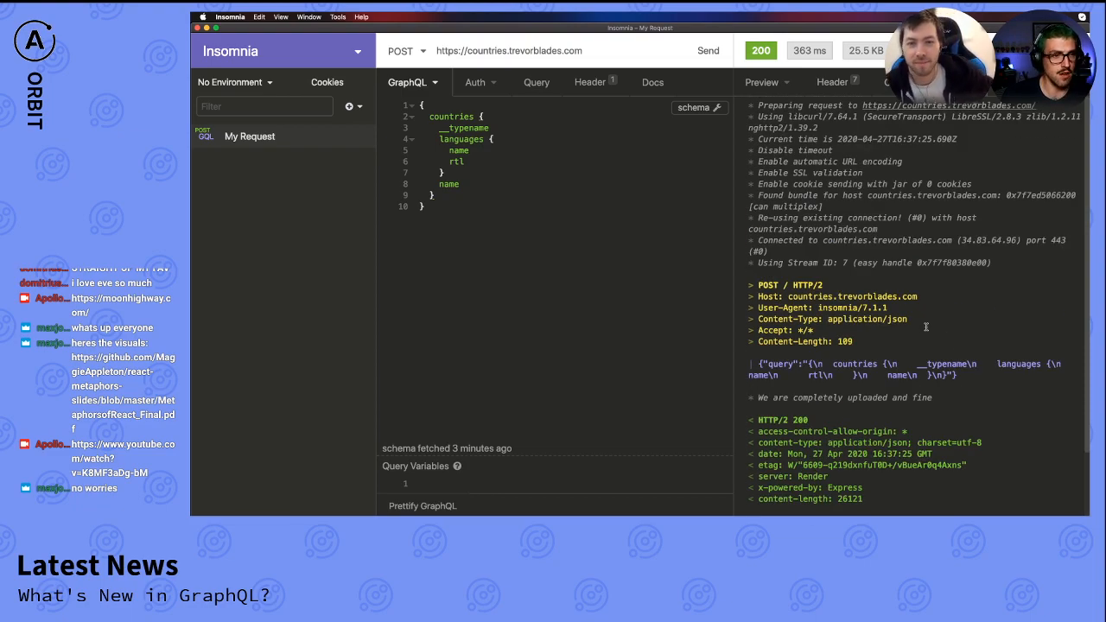
{"action": "scroll", "scroll_direction": "down", "scroll_amount": 3}
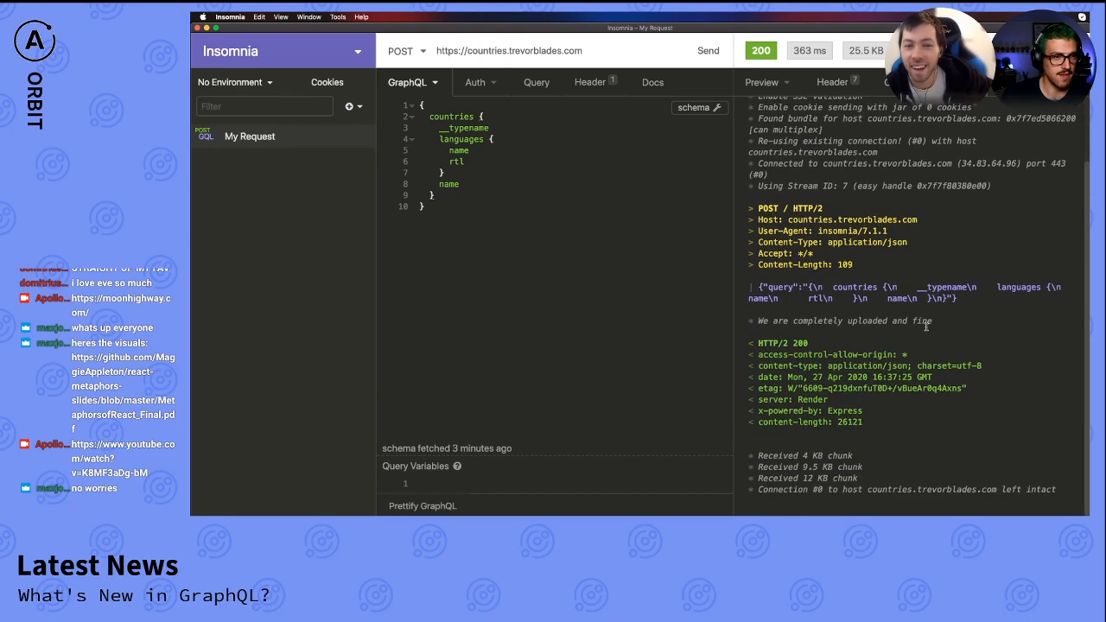
{"action": "mouse_move", "coordinate": [968, 336]}
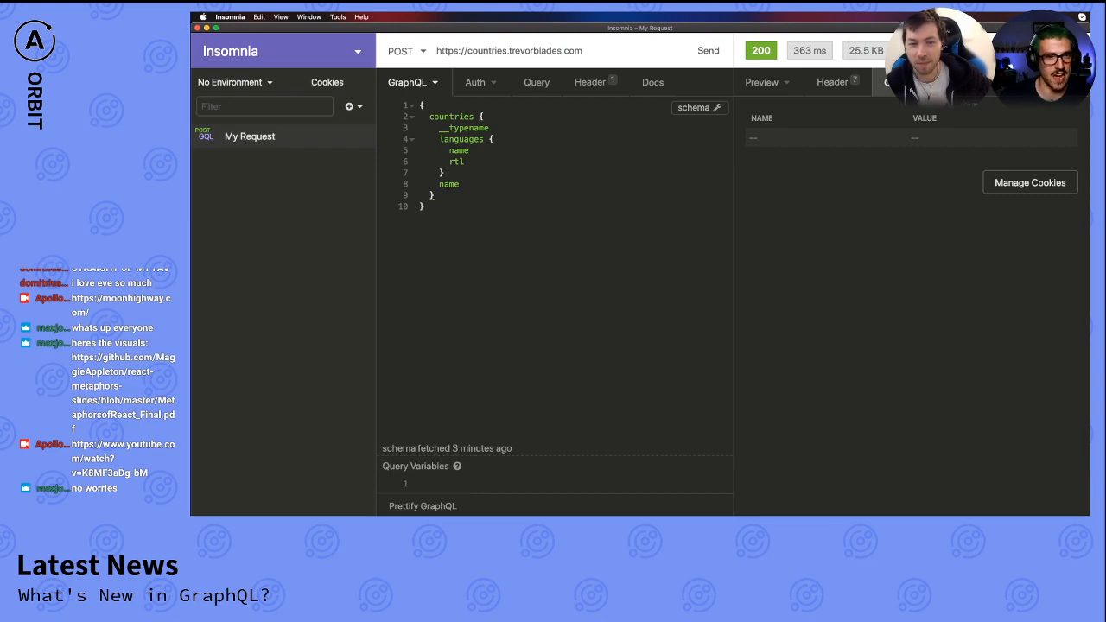
- Check the response's cookies (none), its seven headers, and the request's Content-Type: application/json header
{"action": "left_click", "coordinate": [833, 82]}
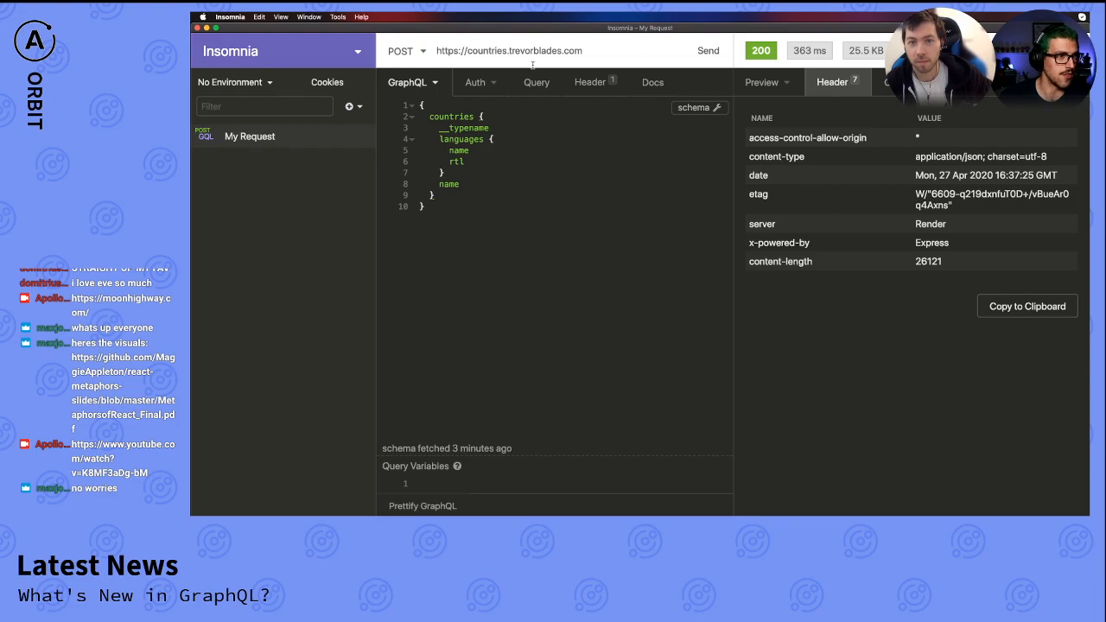
{"action": "left_click", "coordinate": [590, 82]}
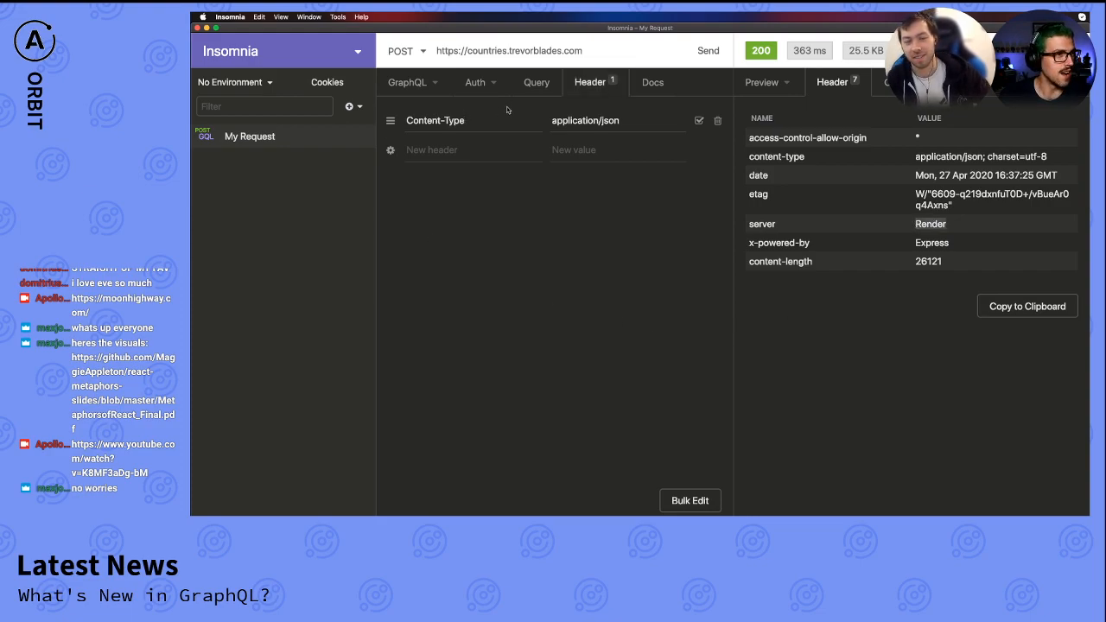
- Browse the request's empty query parameters, blank documentation, and unconfigured authentication settings
{"action": "left_click", "coordinate": [536, 81]}
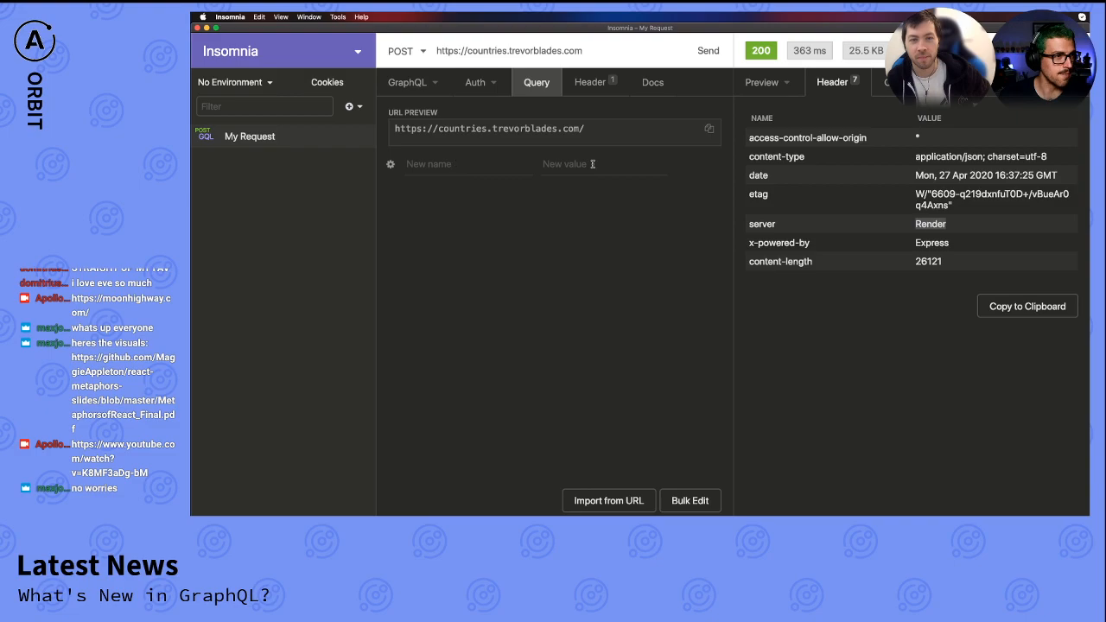
{"action": "mouse_move", "coordinate": [672, 92]}
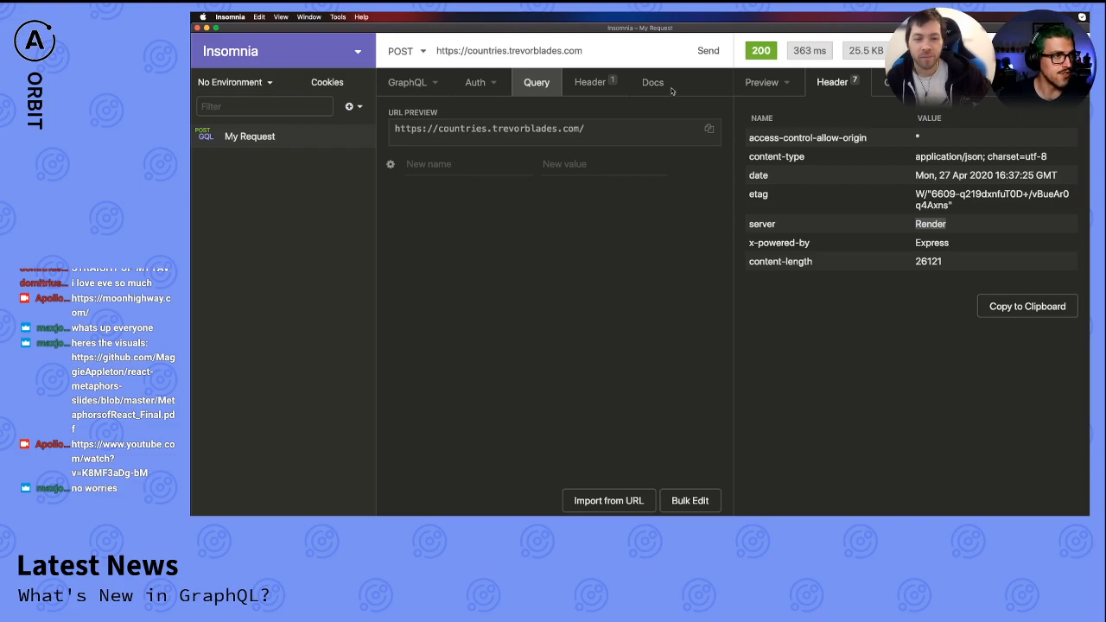
{"action": "mouse_move", "coordinate": [630, 174]}
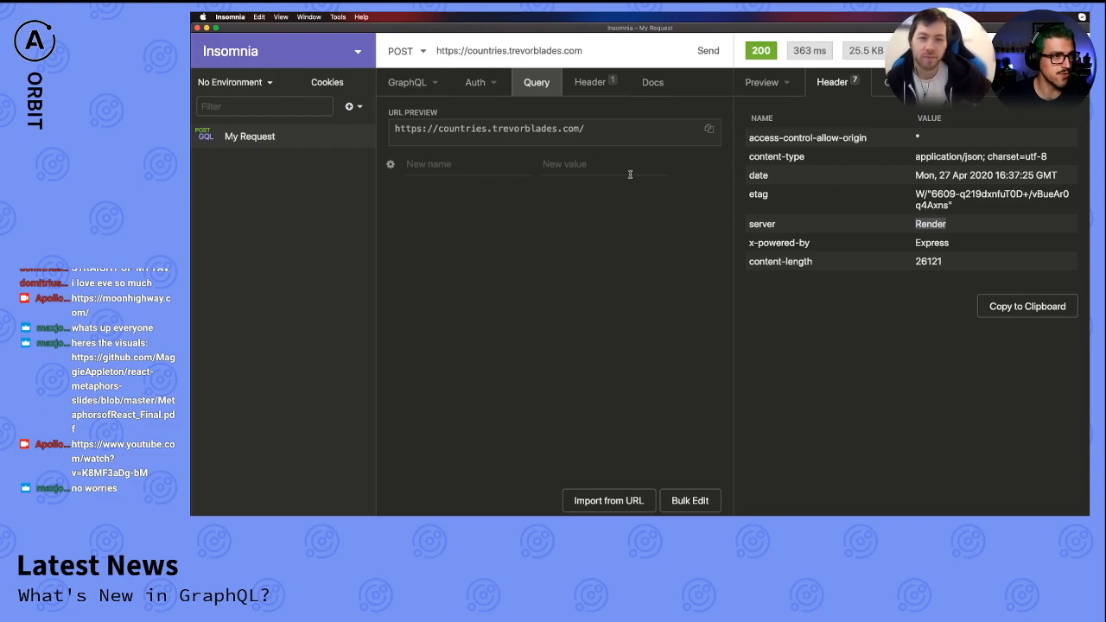
{"action": "left_click", "coordinate": [653, 82]}
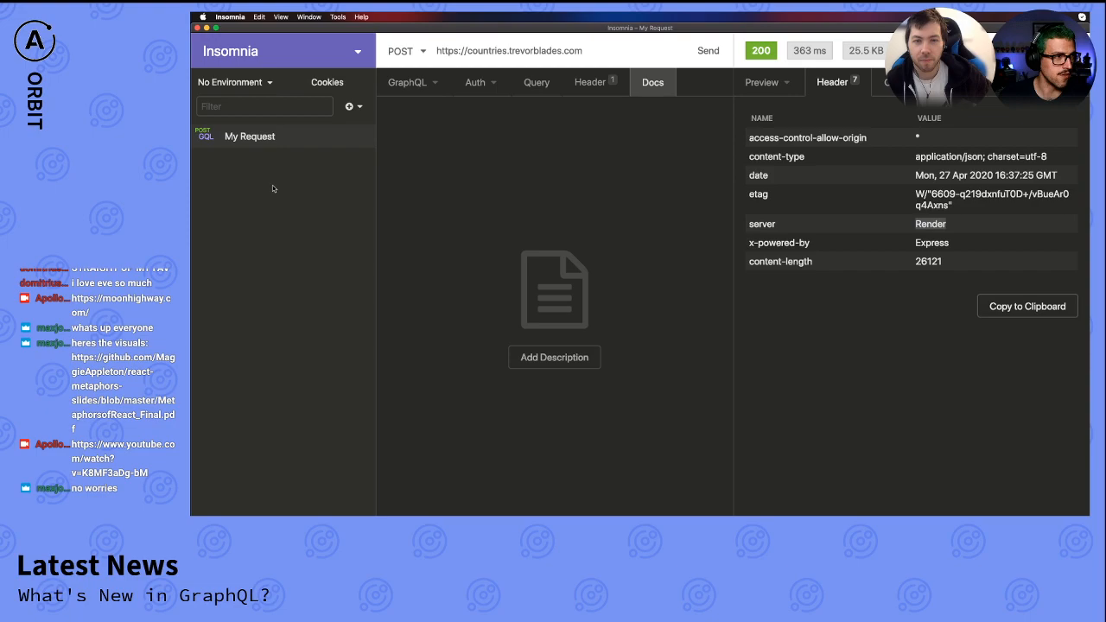
{"action": "mouse_move", "coordinate": [268, 266]}
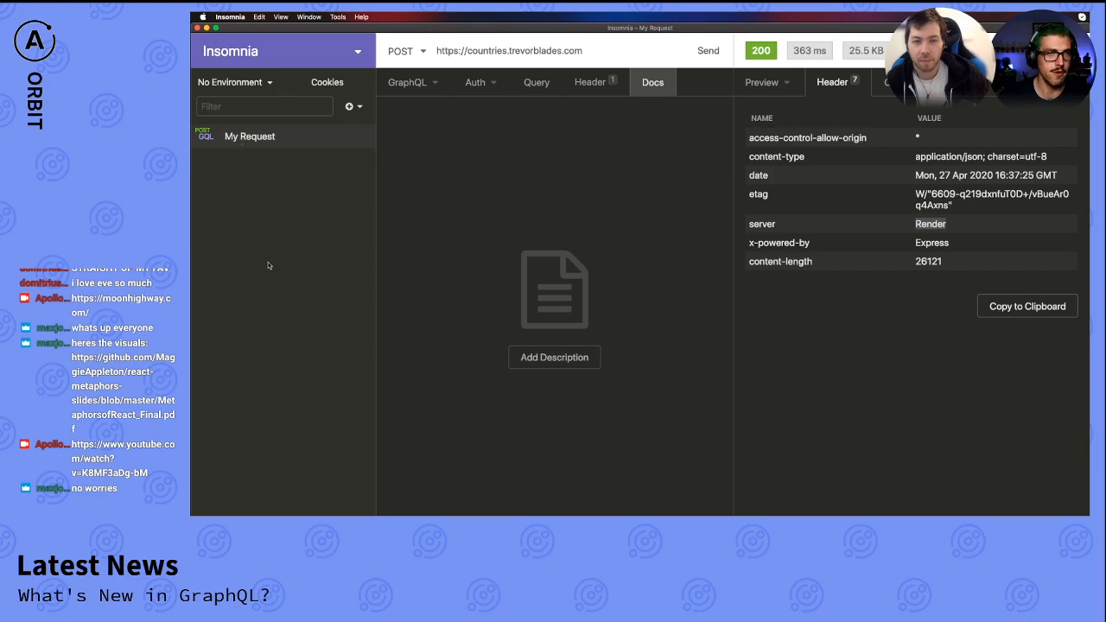
{"action": "mouse_move", "coordinate": [286, 267]}
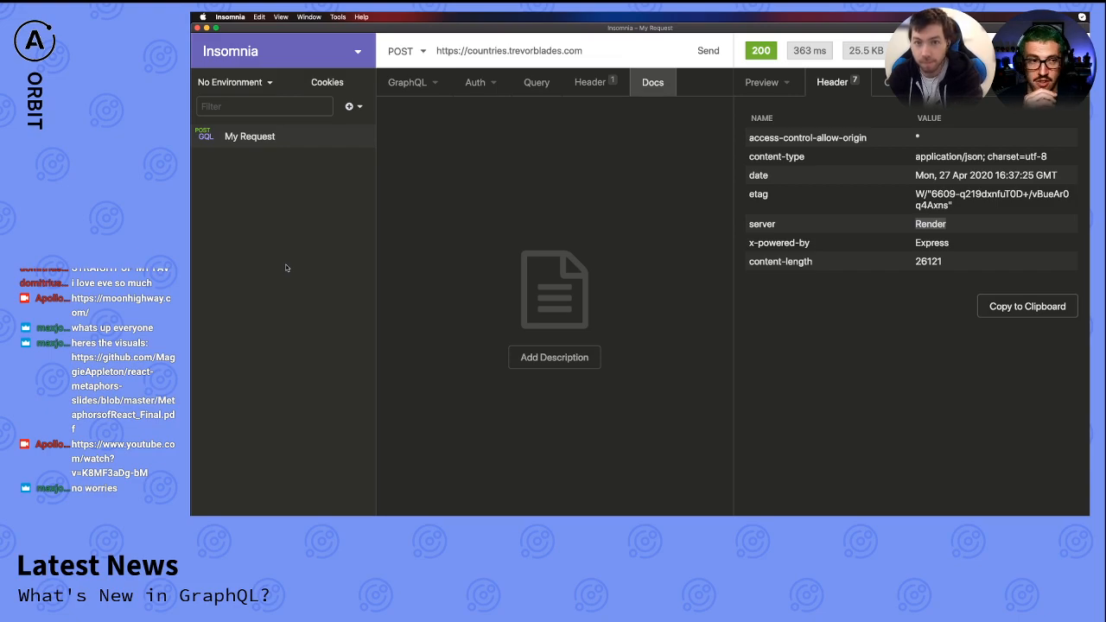
{"action": "left_click", "coordinate": [475, 82]}
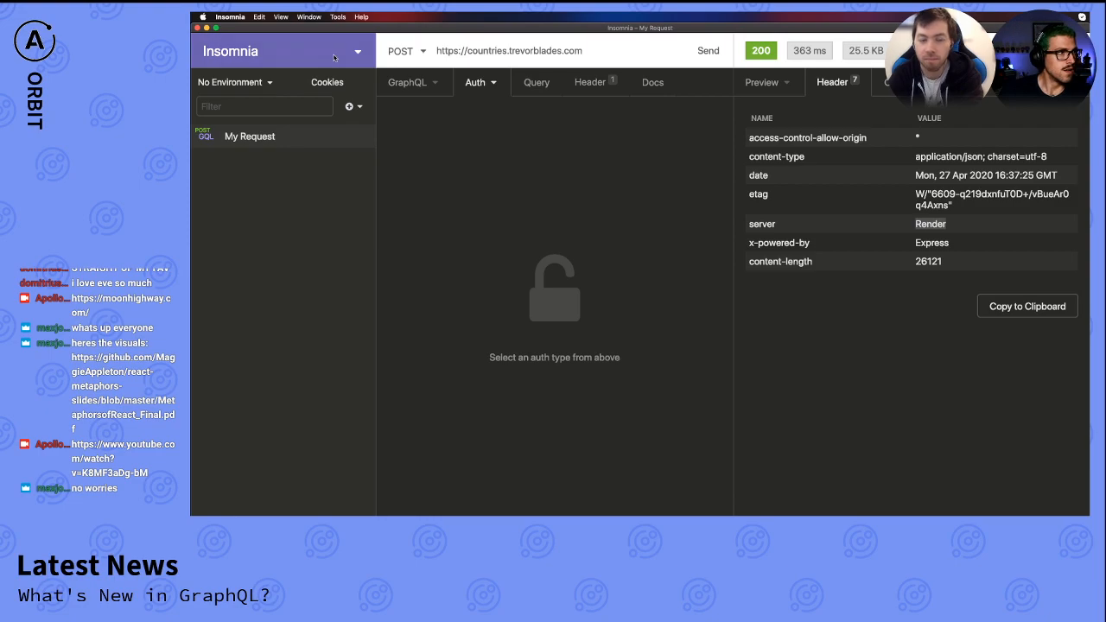
- Inspect the workspace menu and My Request's actions like duplicate, generate code, copy as cURL
{"action": "left_click", "coordinate": [358, 51]}
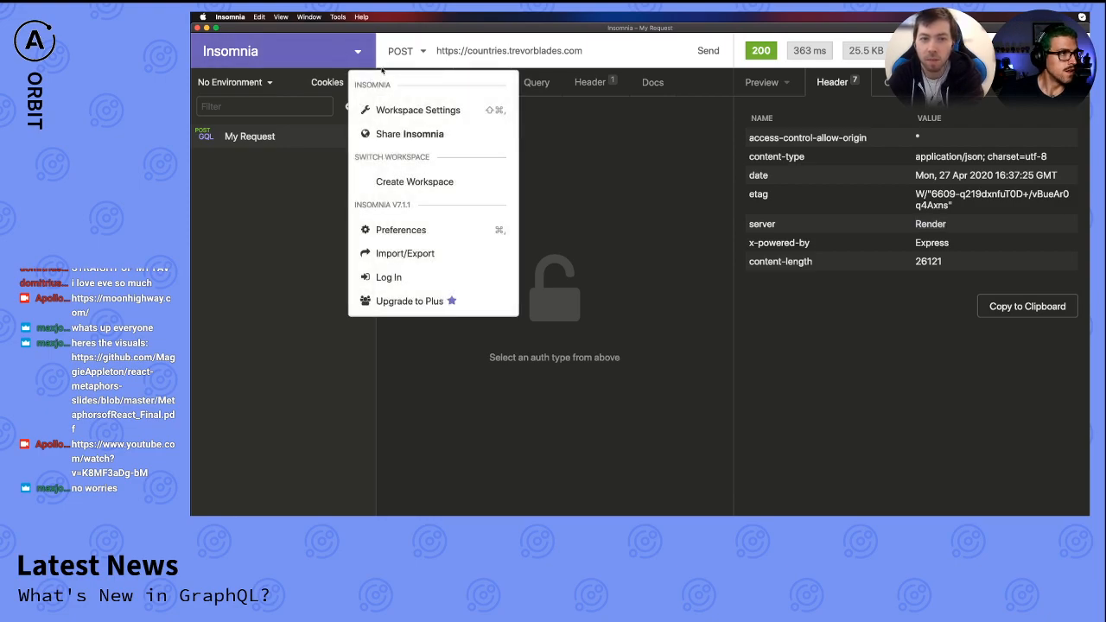
{"action": "left_click", "coordinate": [296, 143]}
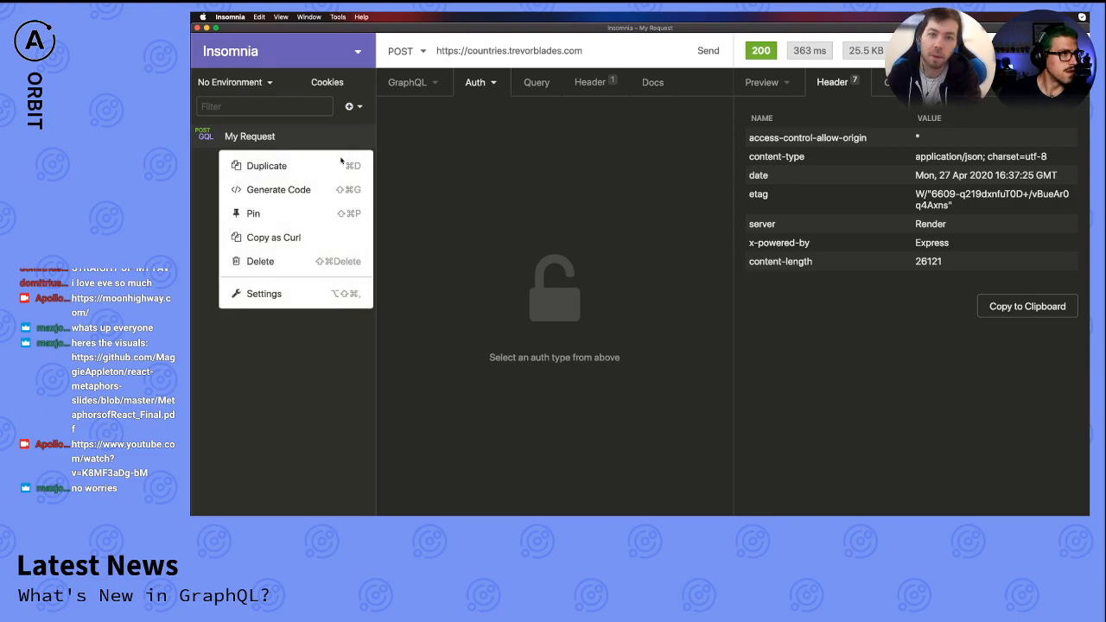
{"action": "left_click", "coordinate": [324, 456]}
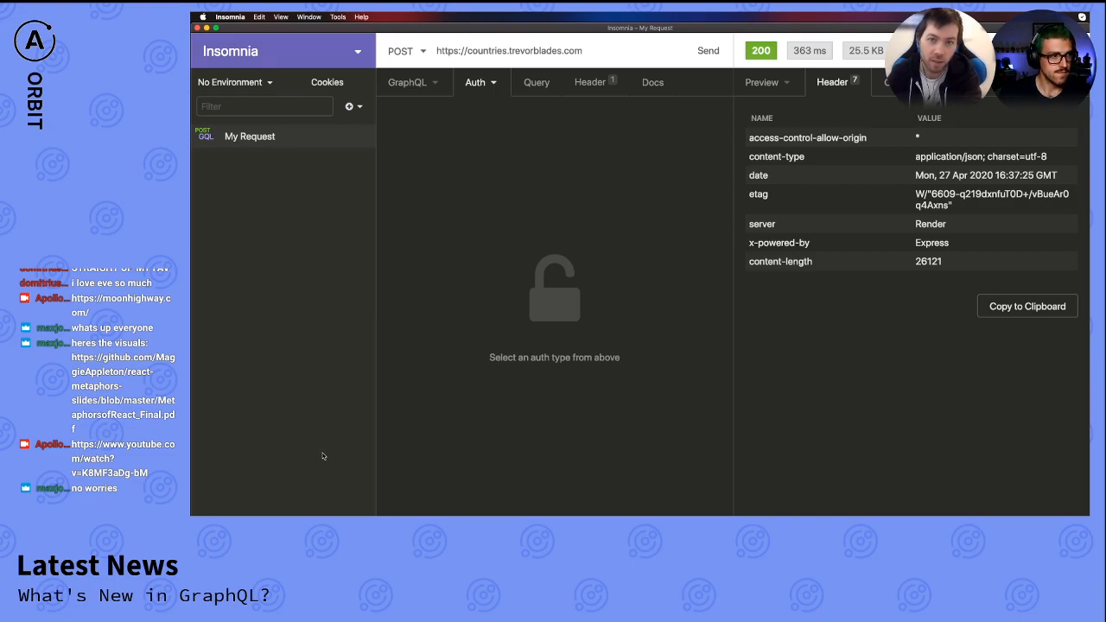
{"action": "mouse_move", "coordinate": [518, 199]}
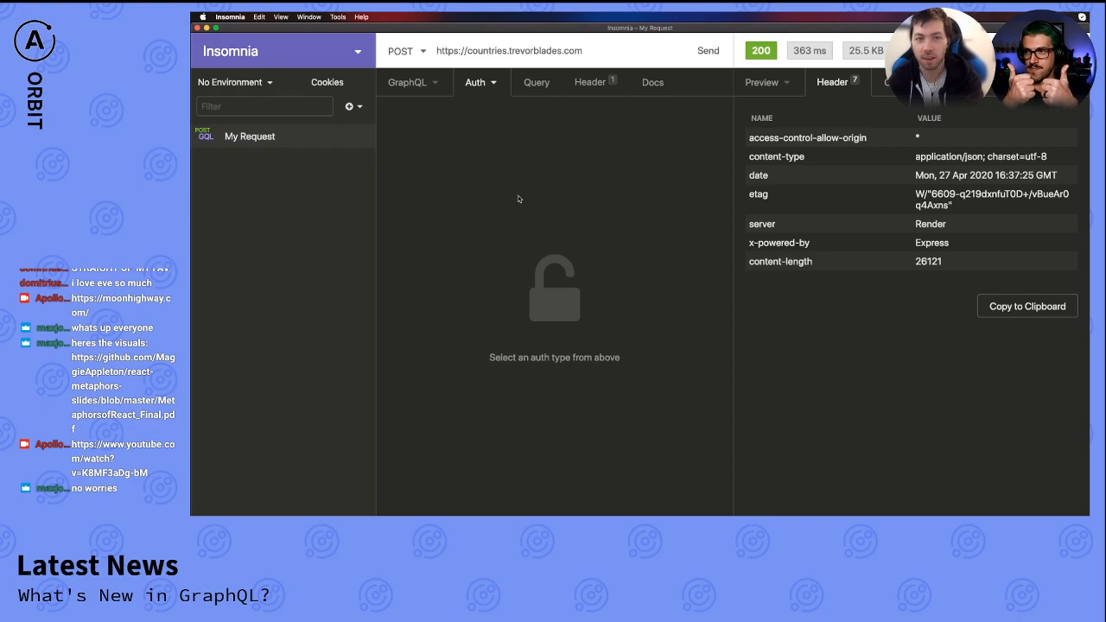
{"action": "mouse_move", "coordinate": [482, 176]}
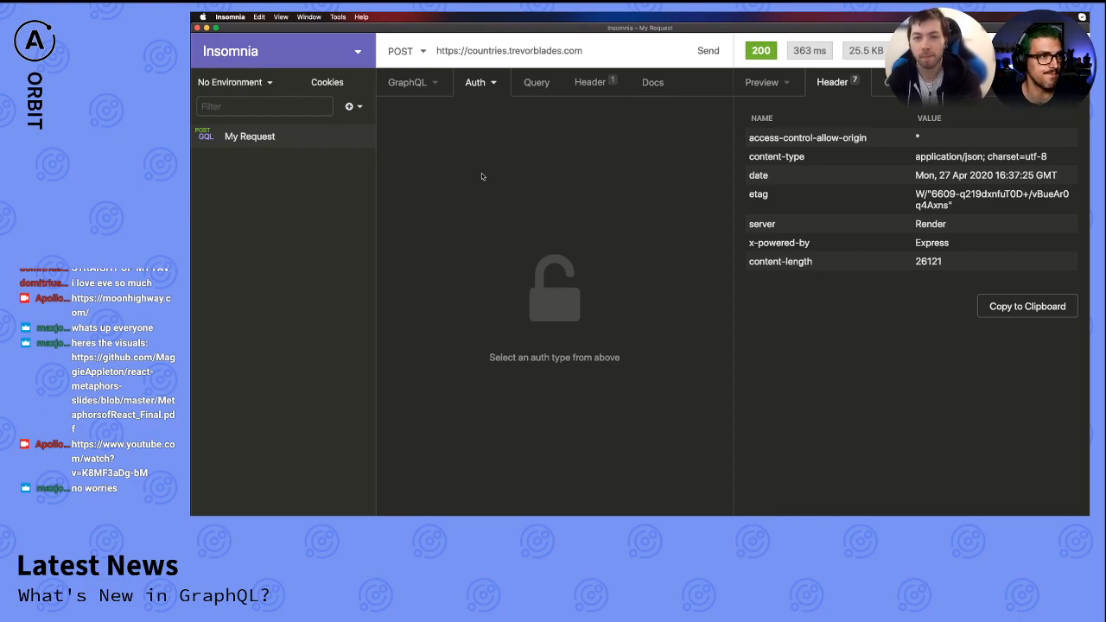
{"action": "mouse_move", "coordinate": [487, 191]}
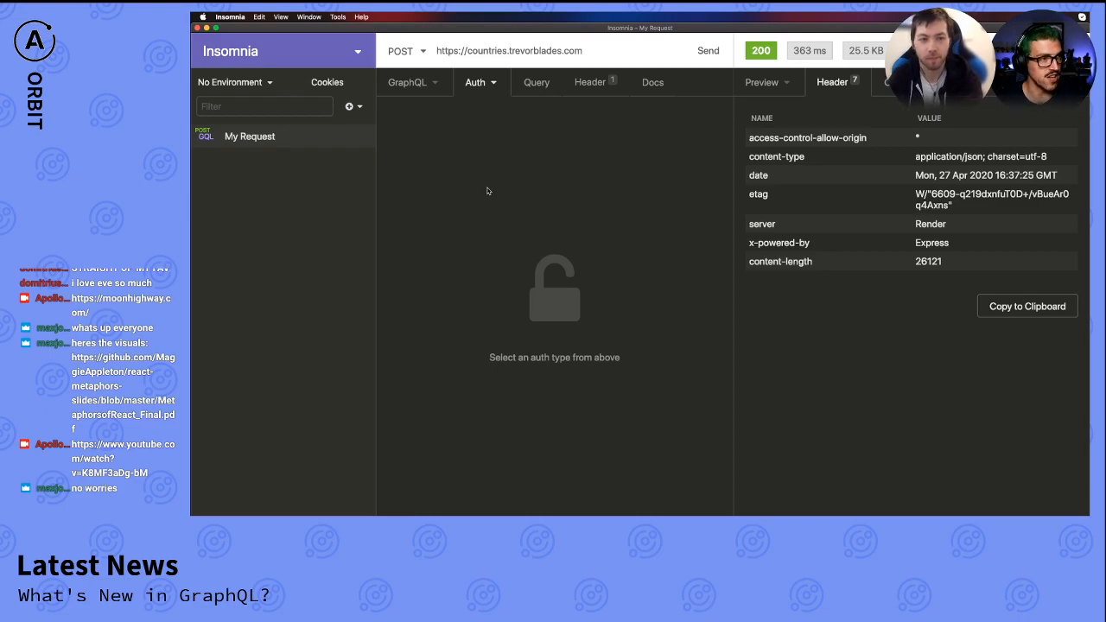